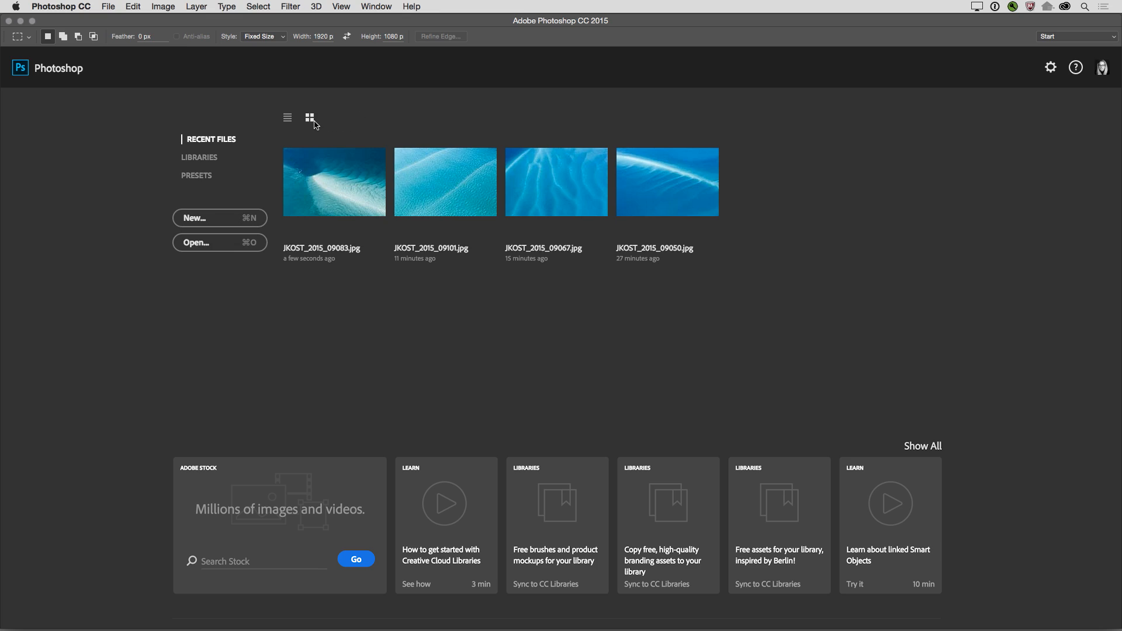
List recent files, open the Digital Illustrations library, then show the new-document presets
left_click(287, 116)
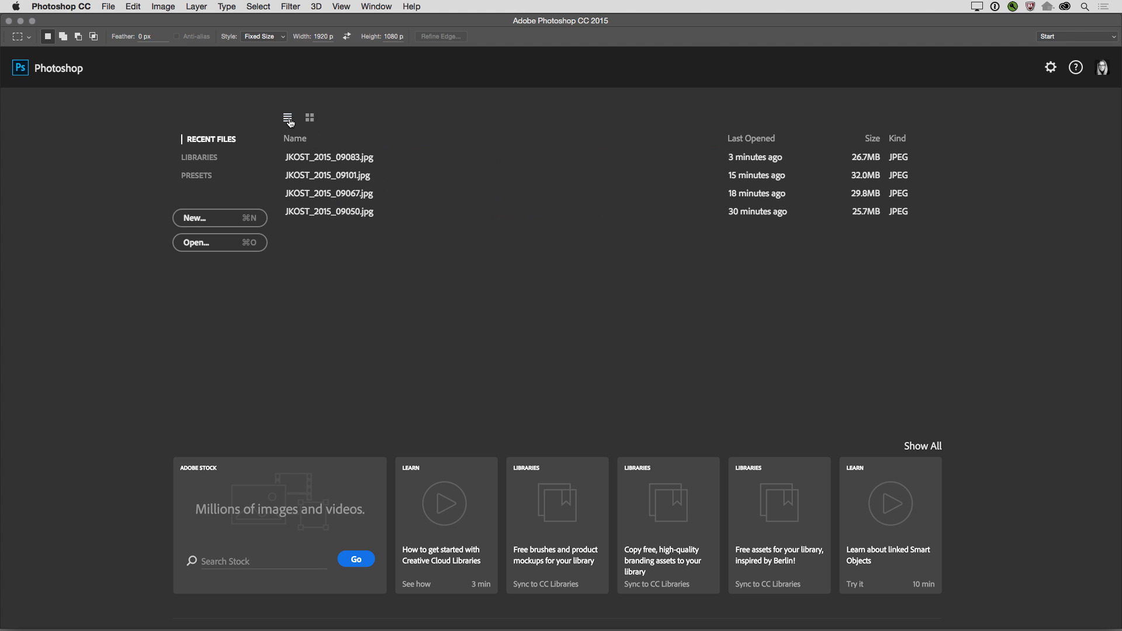
left_click(202, 157)
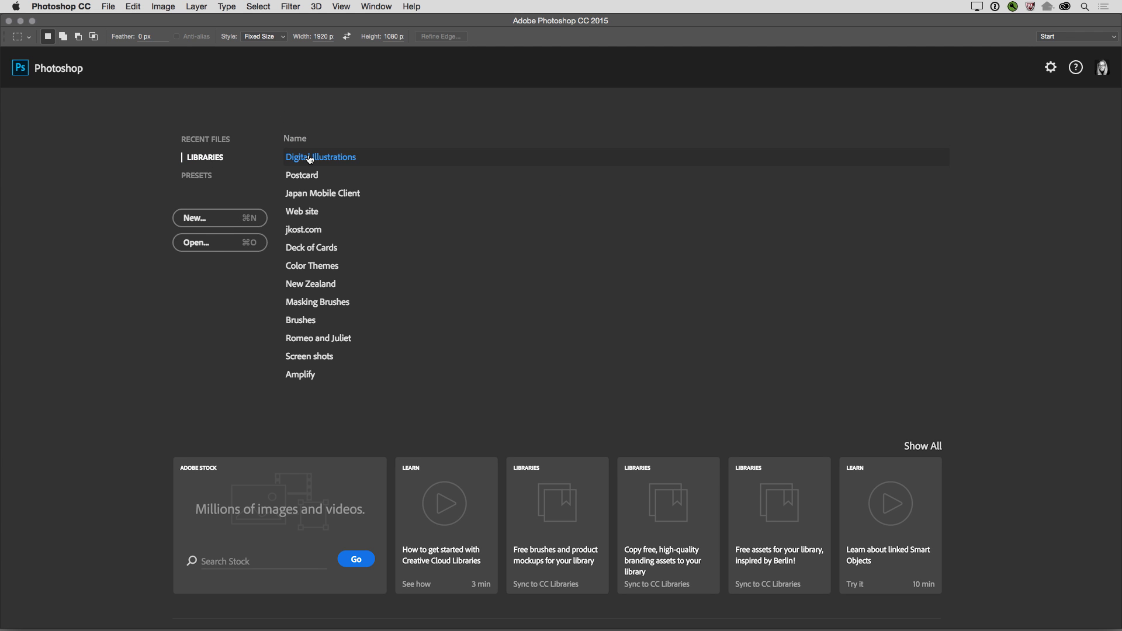
left_click(320, 157)
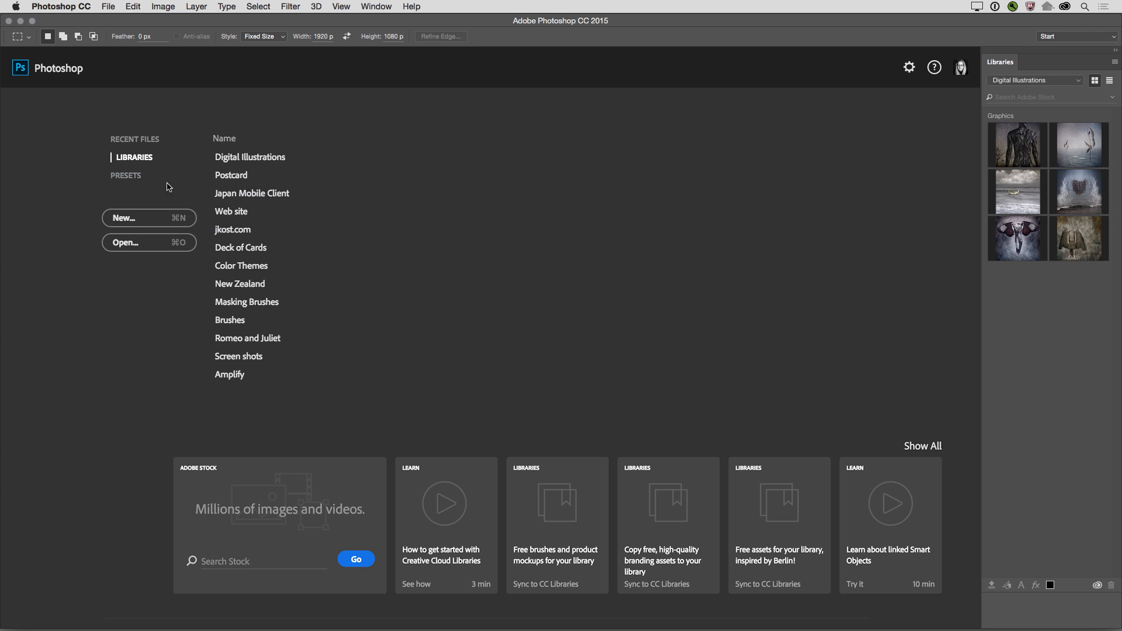
left_click(130, 175)
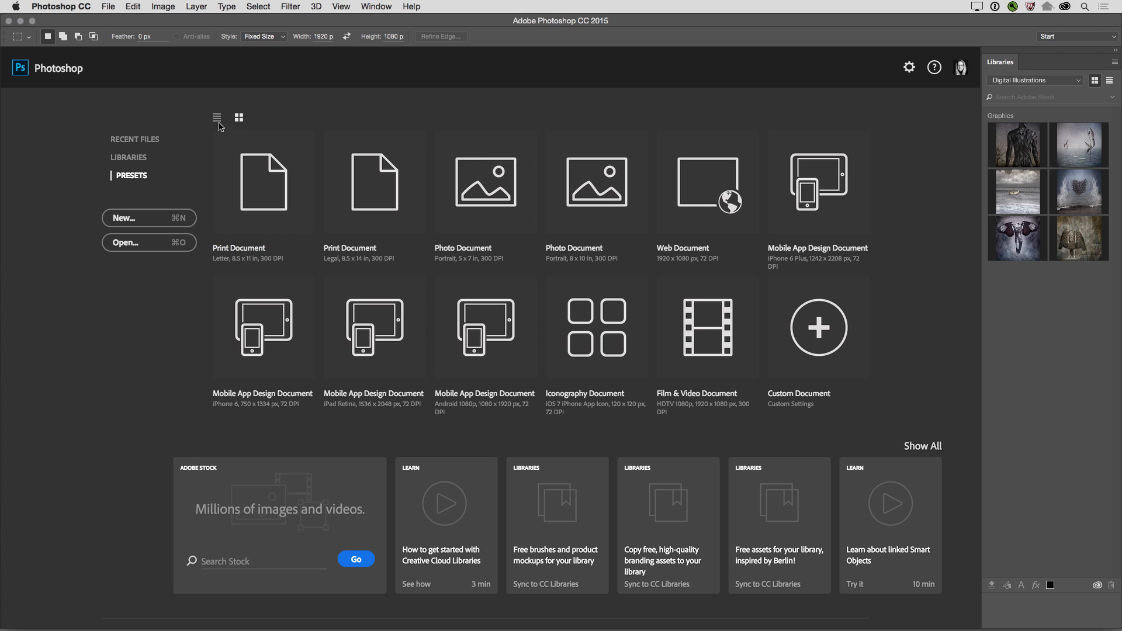
Switch the document presets to list view with size and resolution descriptions
left_click(217, 117)
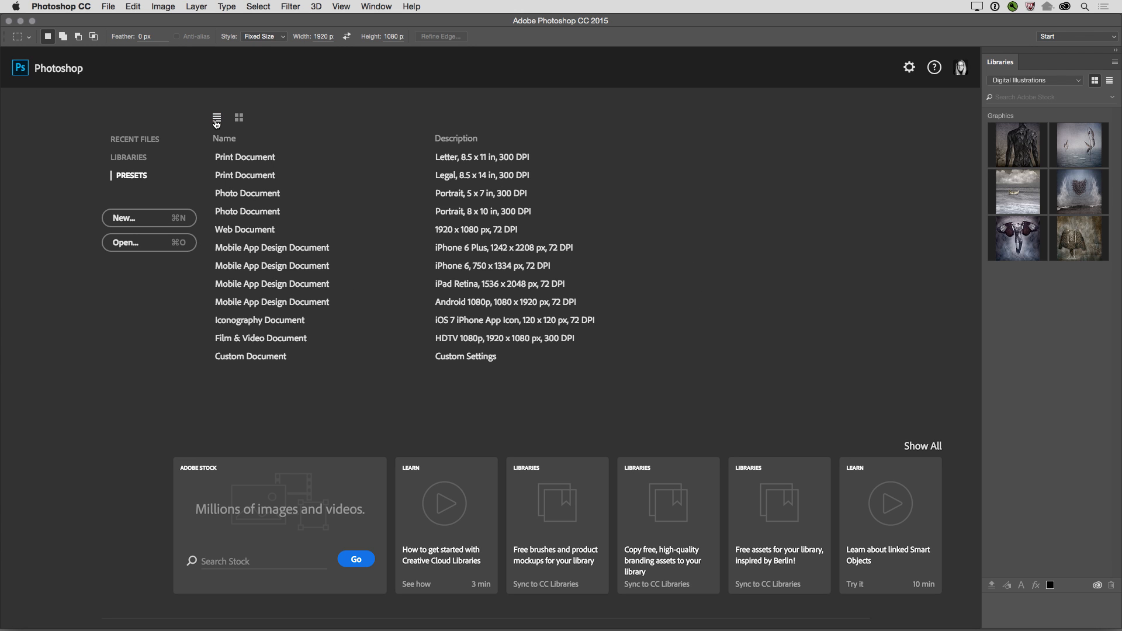
mouse_move(177, 189)
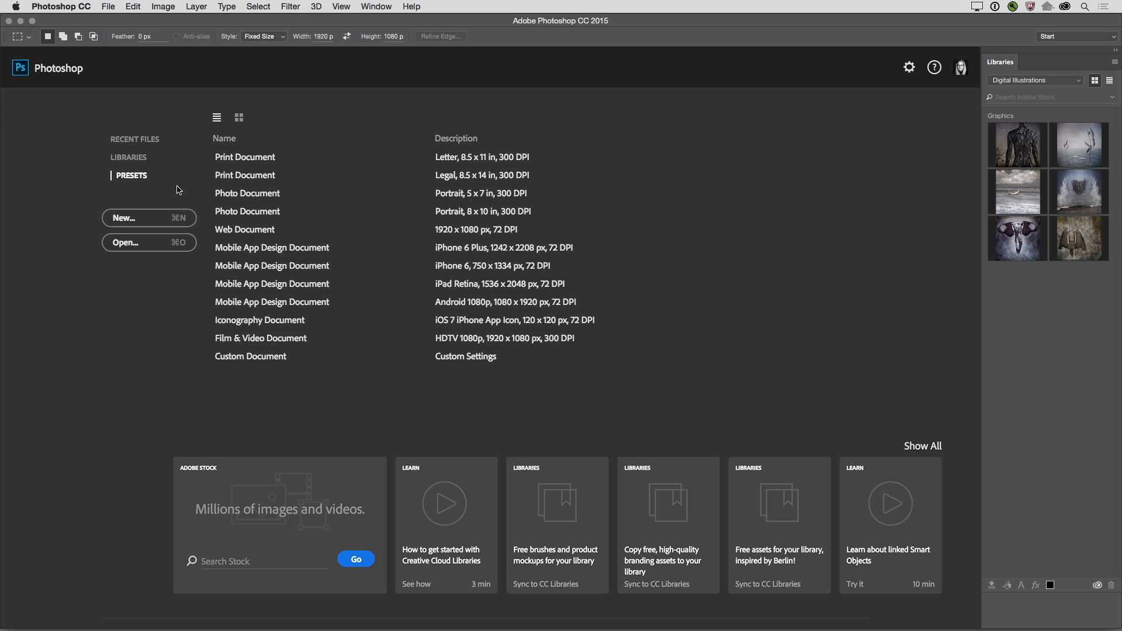
mouse_move(173, 201)
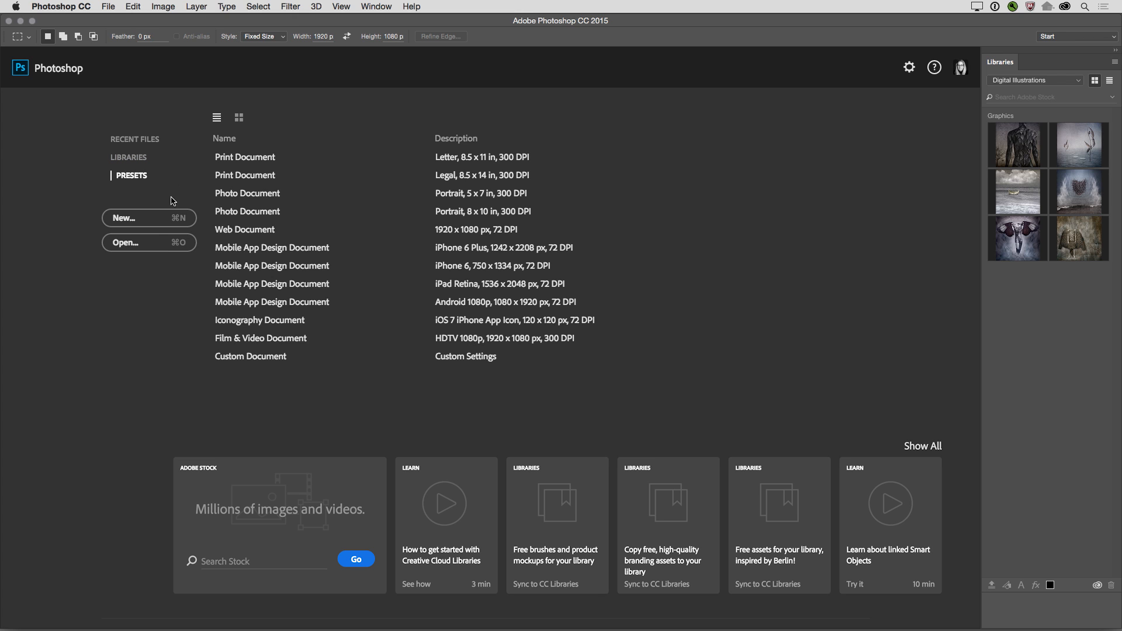
mouse_move(157, 248)
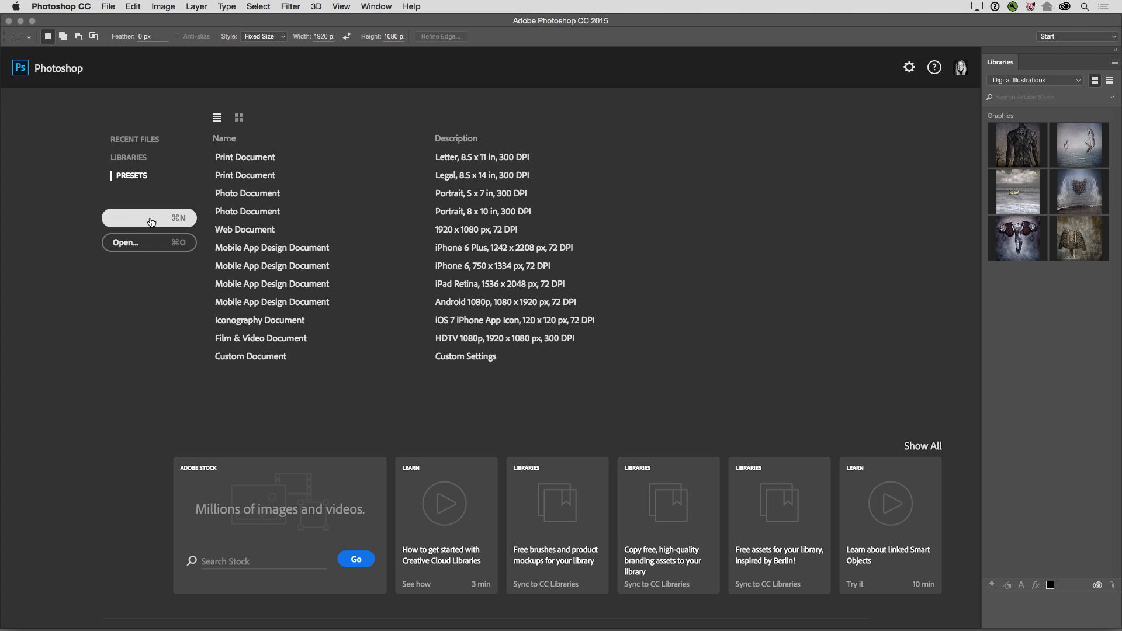
left_click(148, 217)
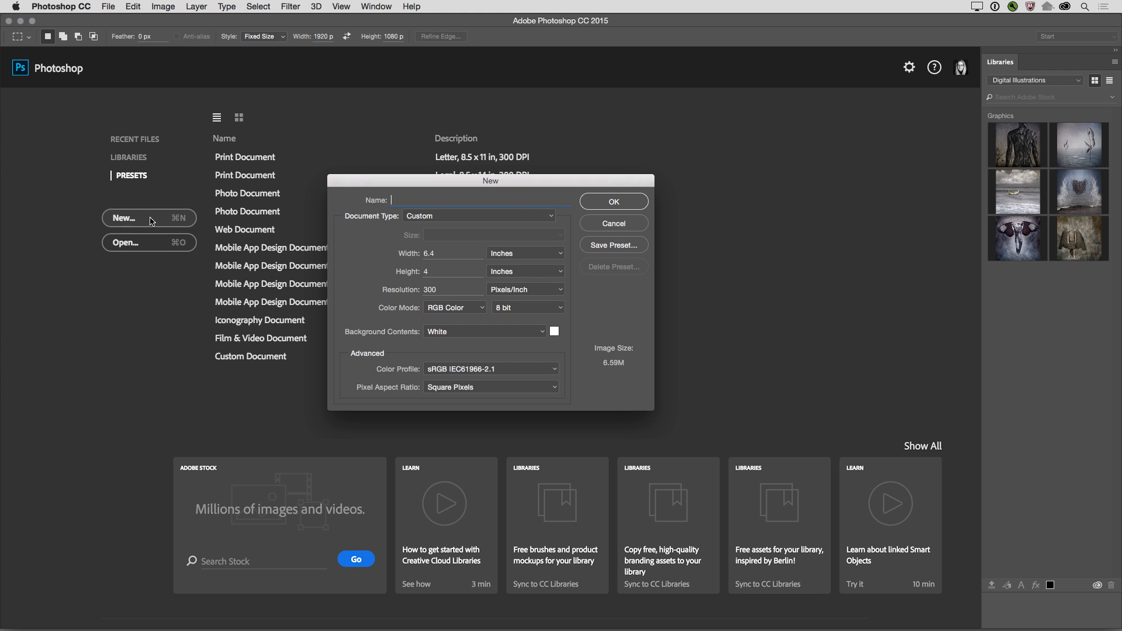
left_click(611, 201)
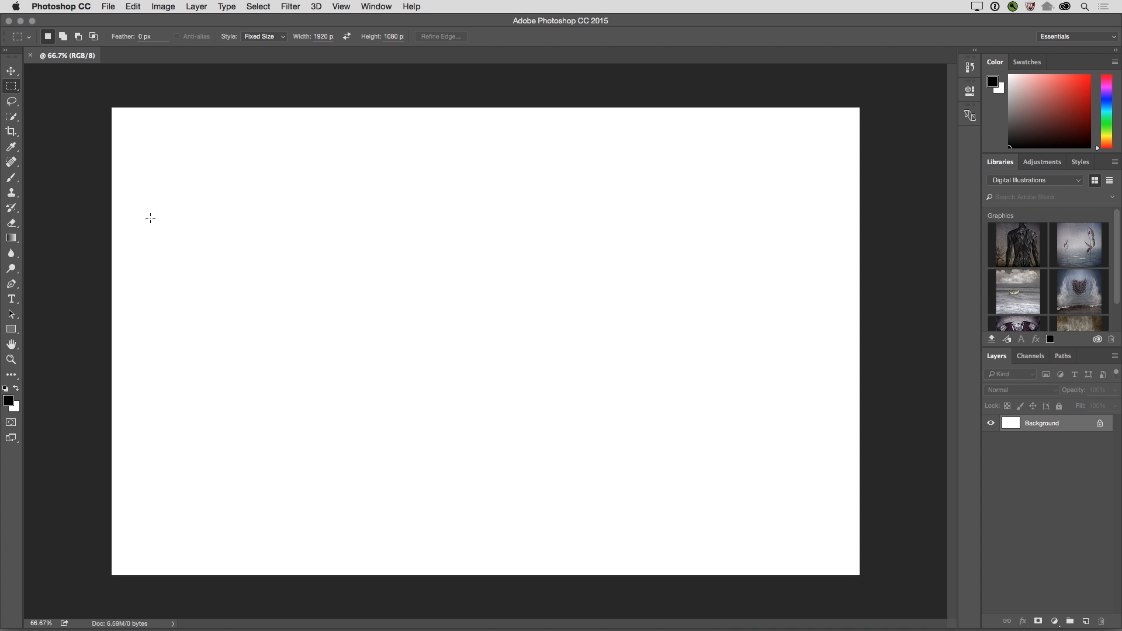
mouse_move(147, 213)
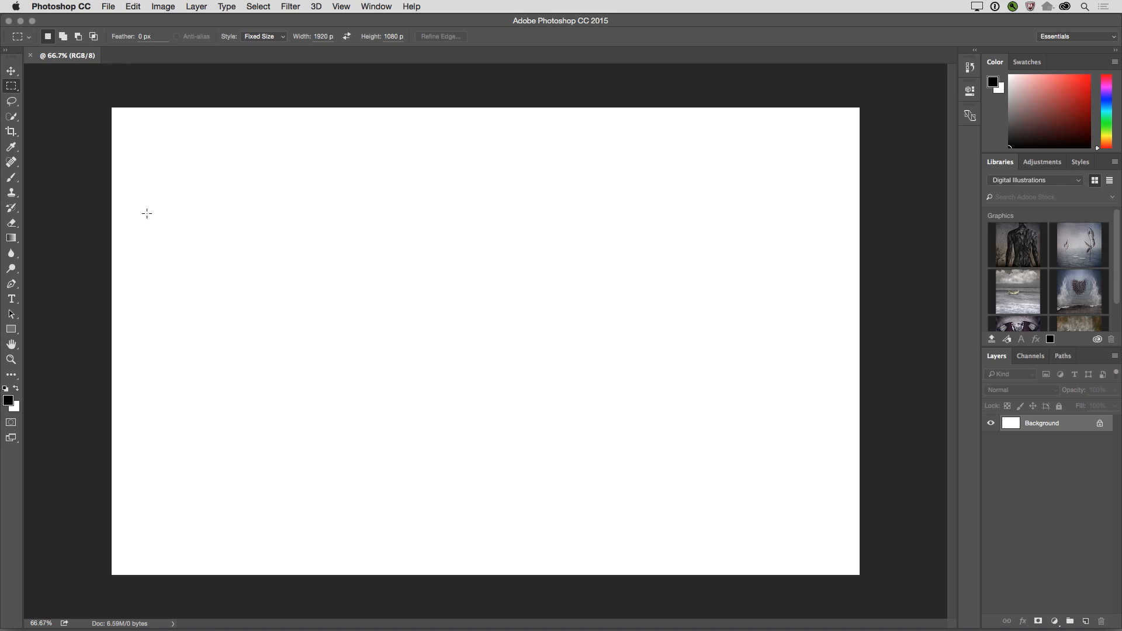
left_click(108, 7)
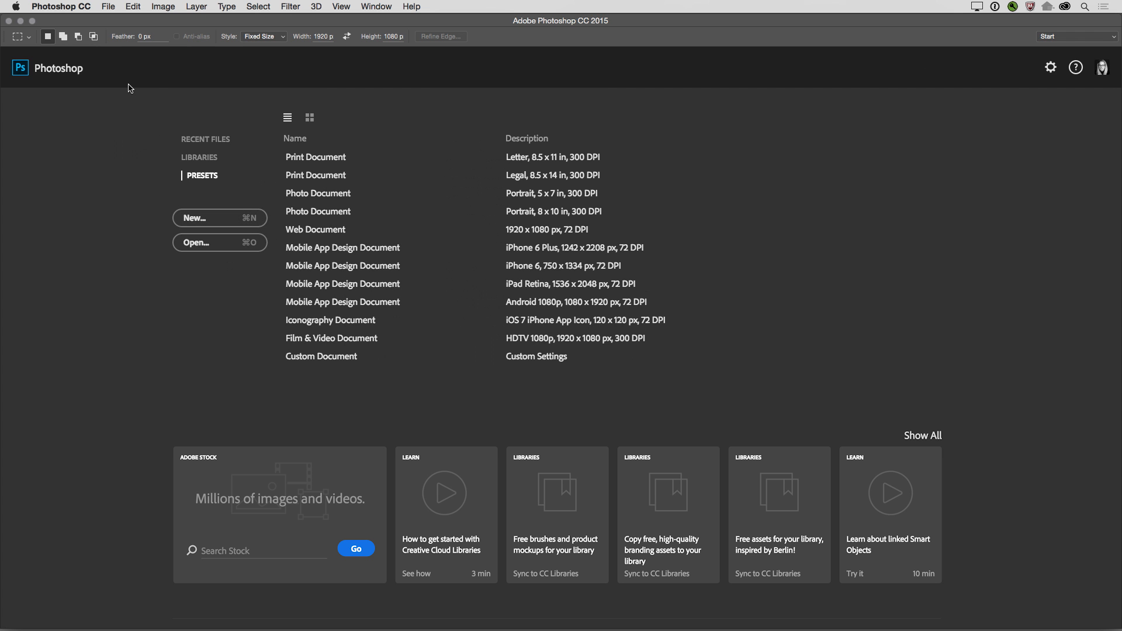
Show recent files as thumbnails and open JKOST_2015_09083.jpg
left_click(206, 139)
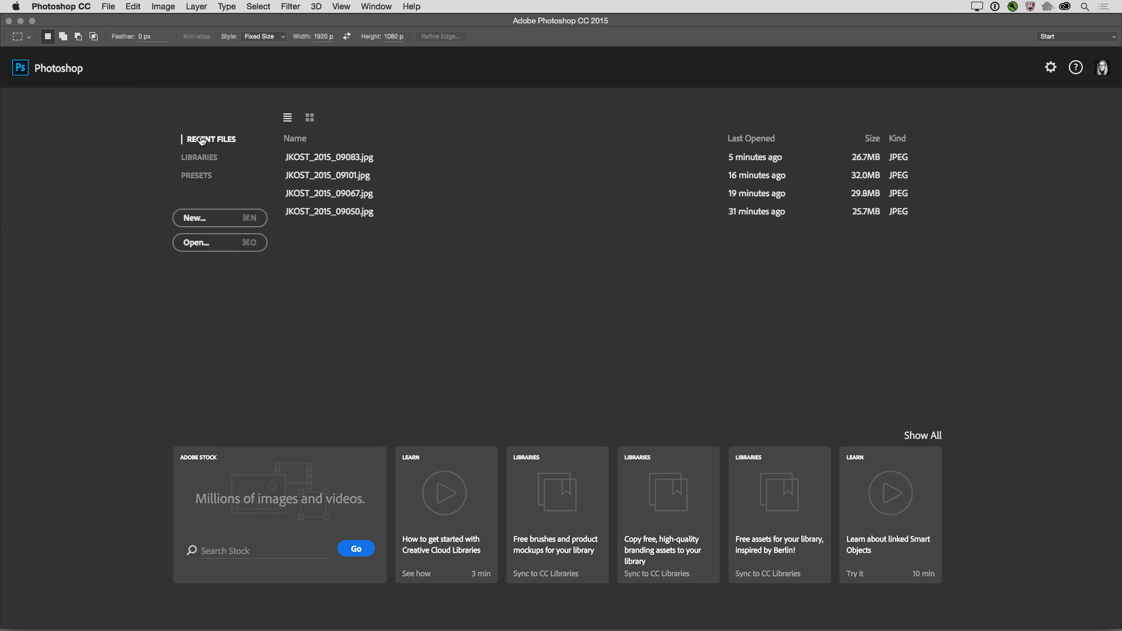
left_click(310, 117)
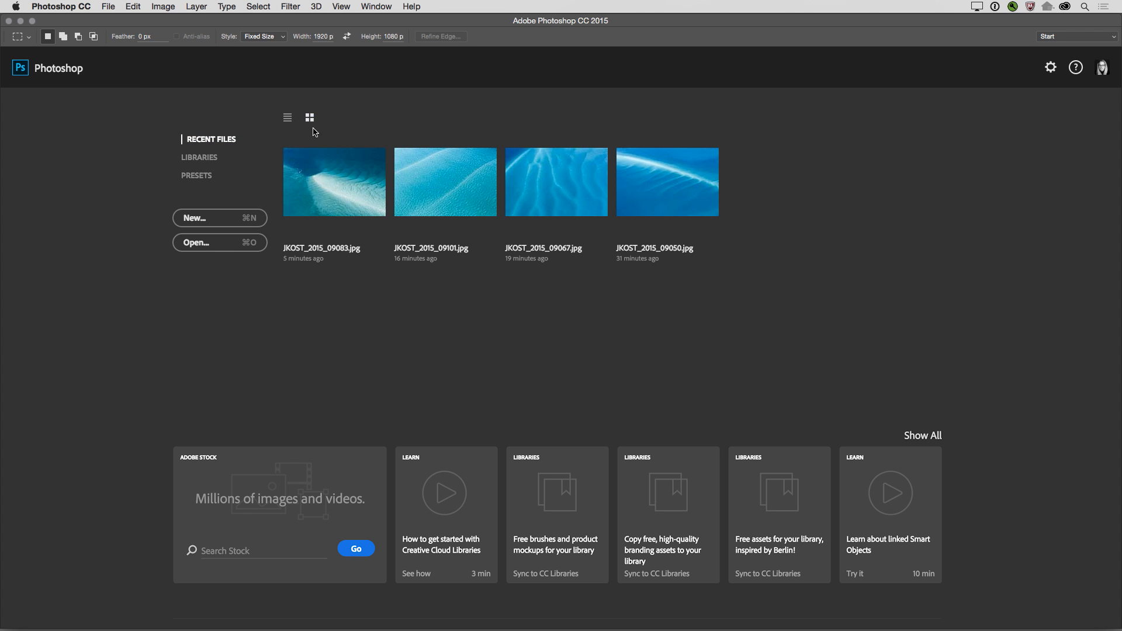
double_click(333, 182)
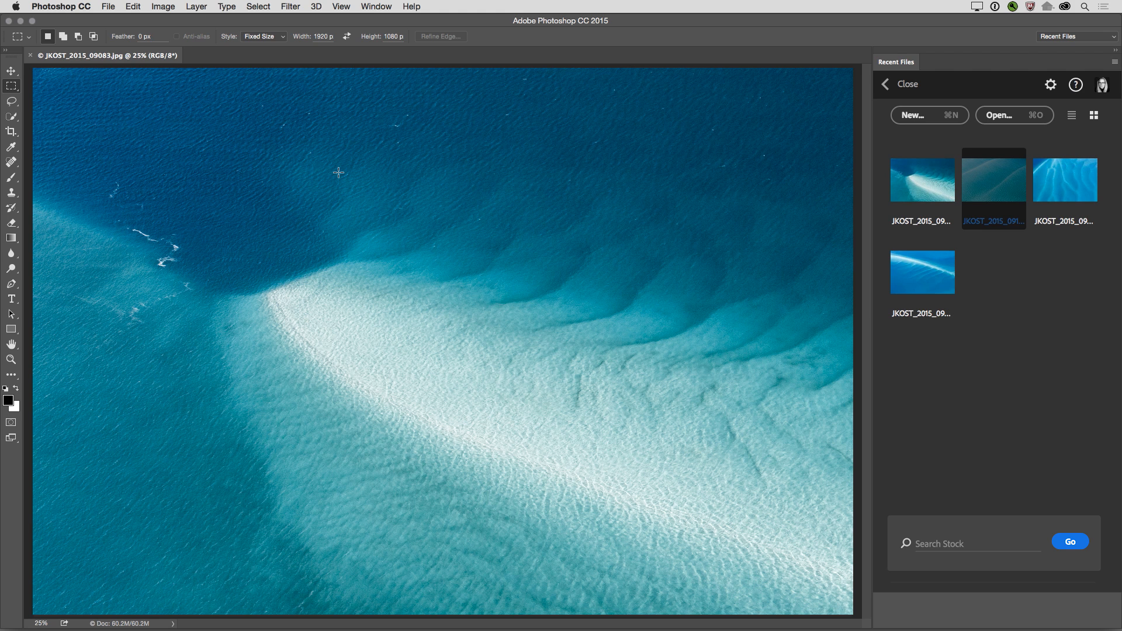
mouse_move(831, 71)
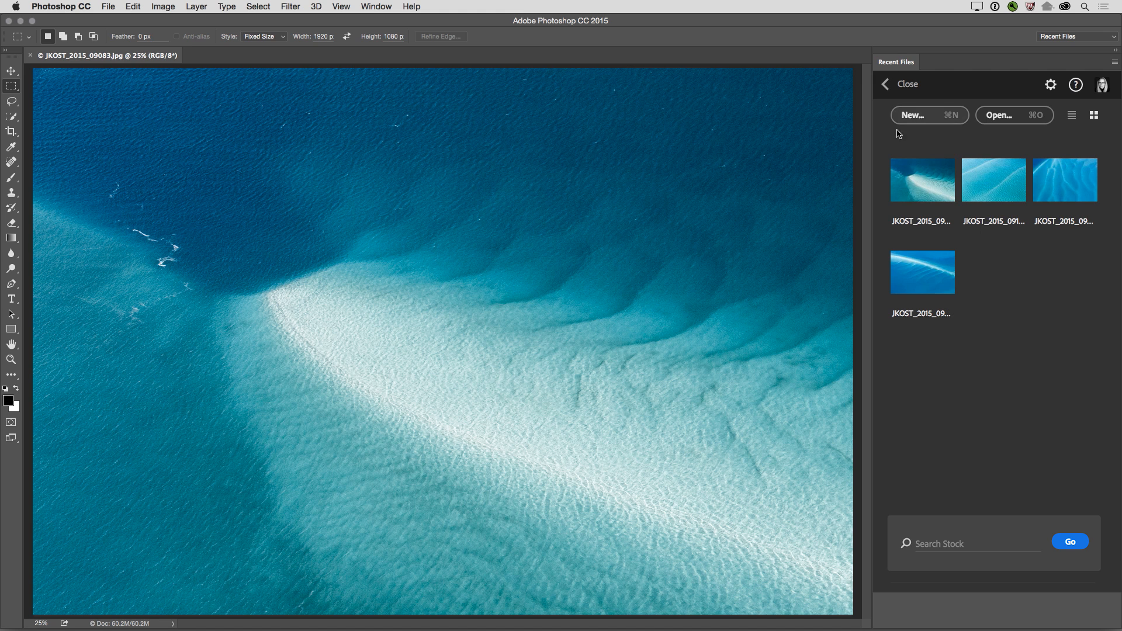
mouse_move(1064, 180)
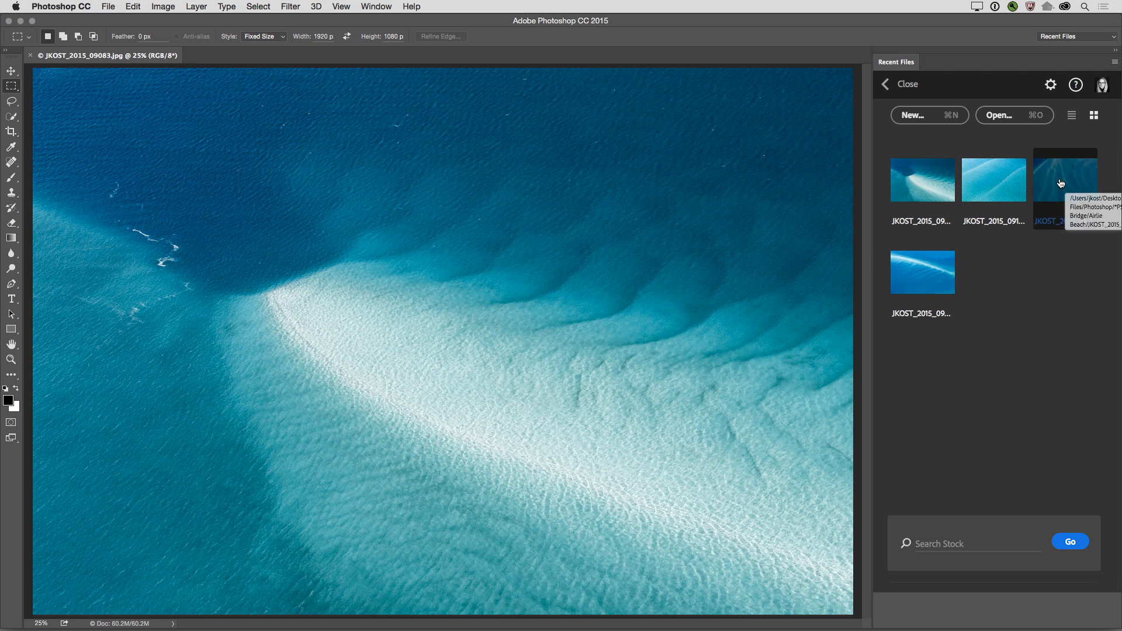
mouse_move(1006, 119)
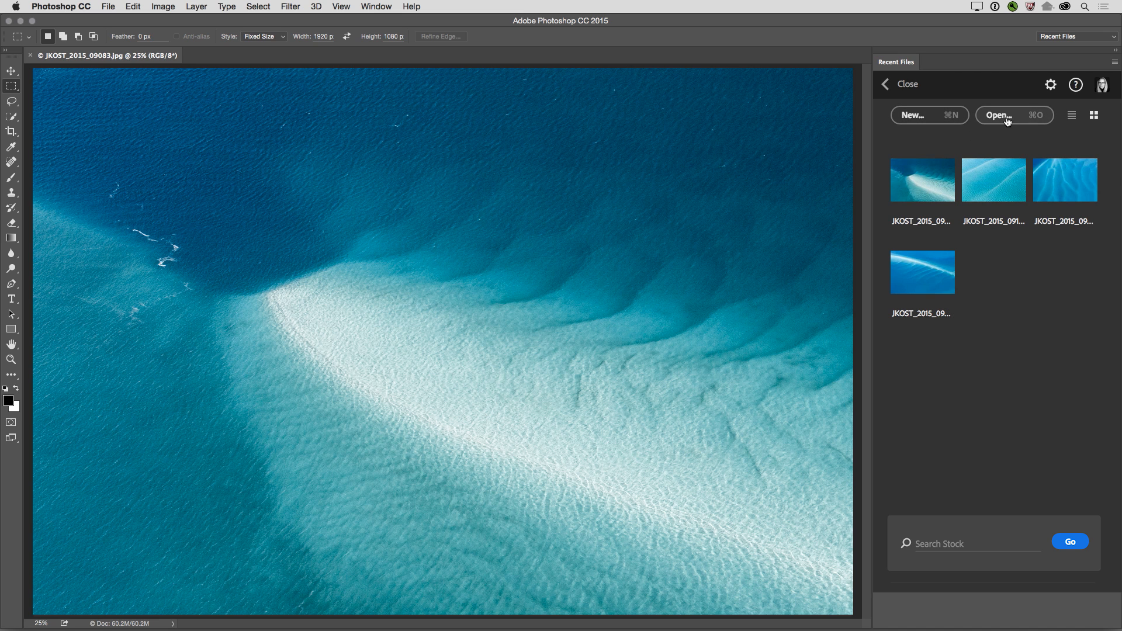
mouse_move(1066, 178)
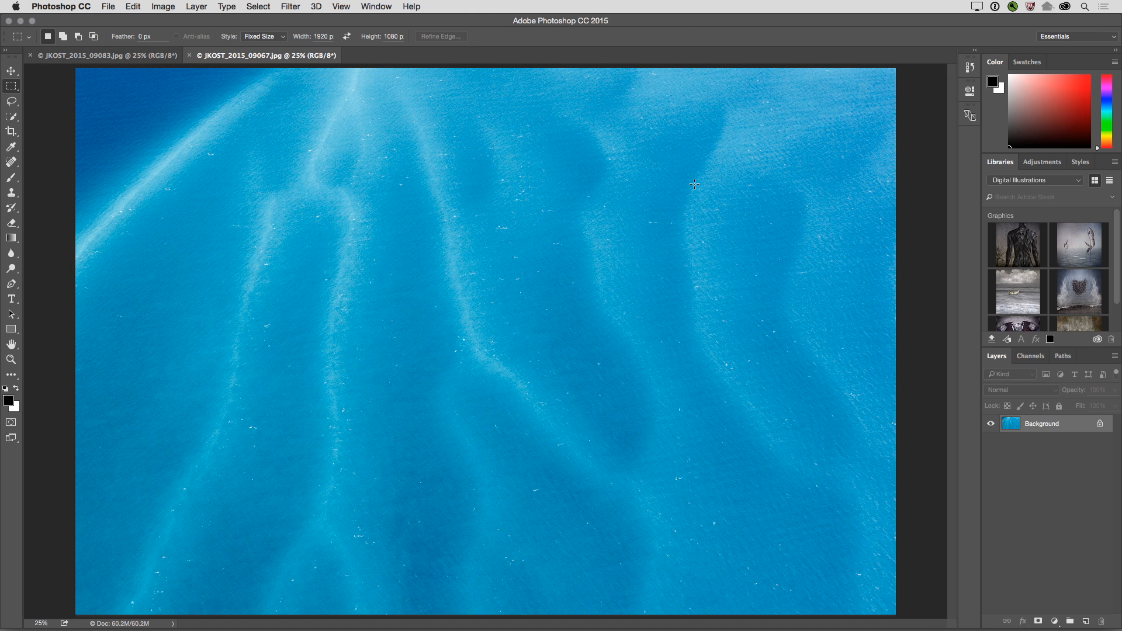
Close all open images and bring up the Photoshop CC application menu
left_click(107, 7)
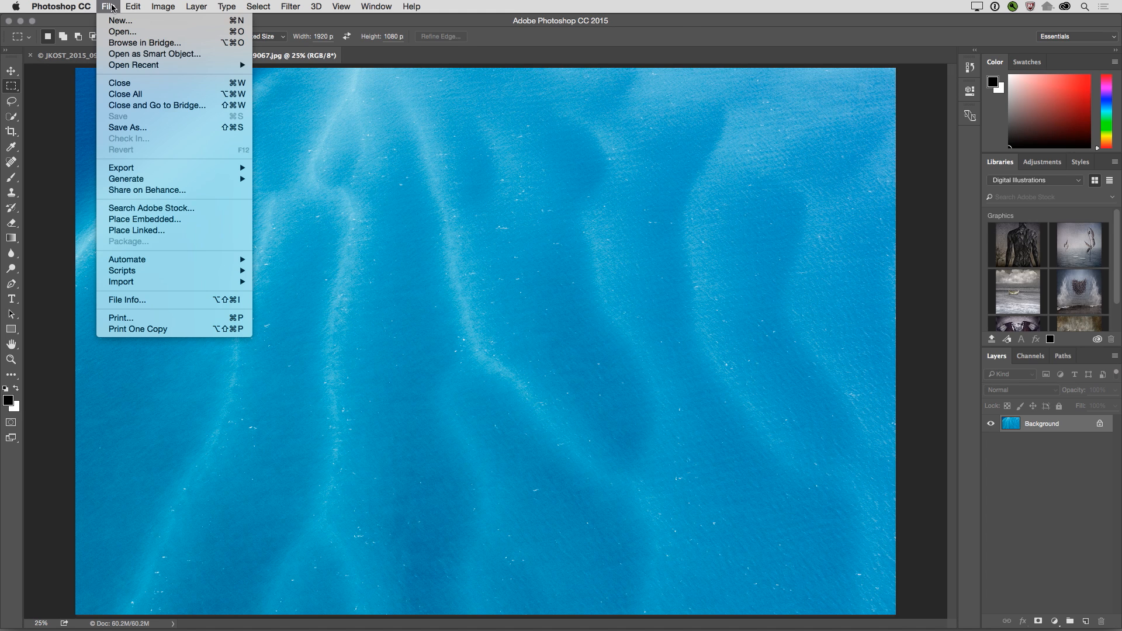
left_click(119, 82)
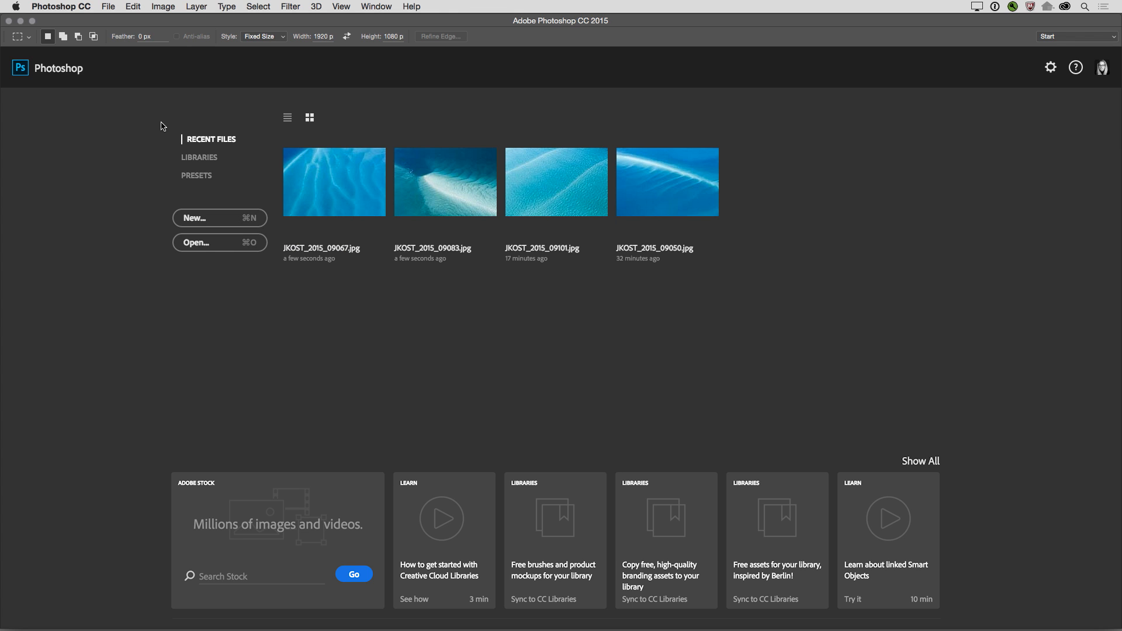
mouse_move(145, 119)
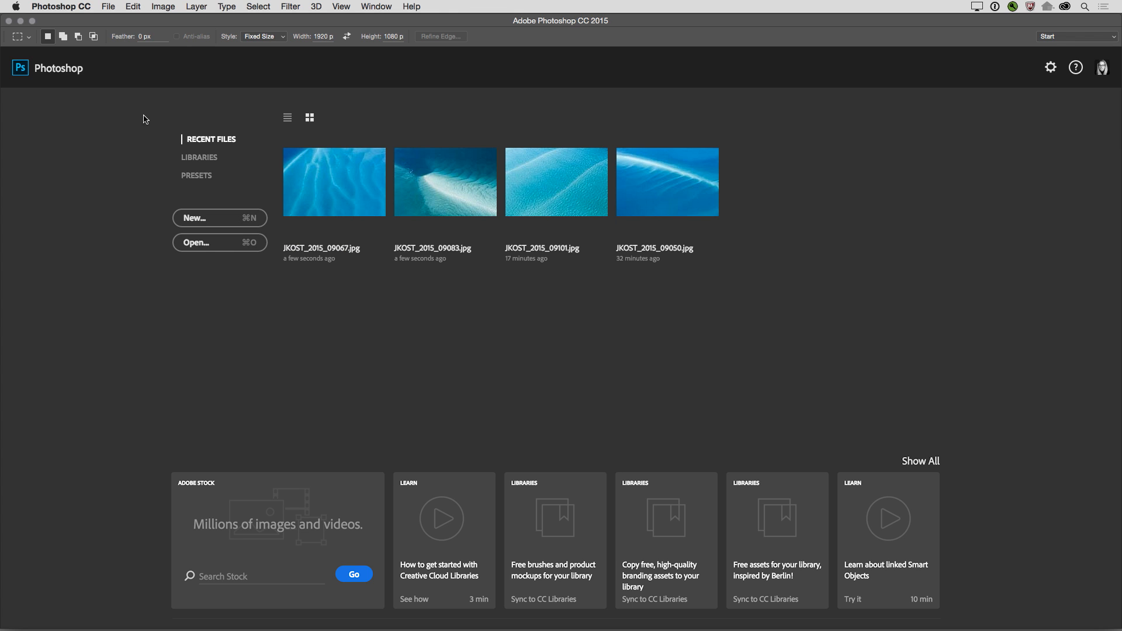
left_click(61, 7)
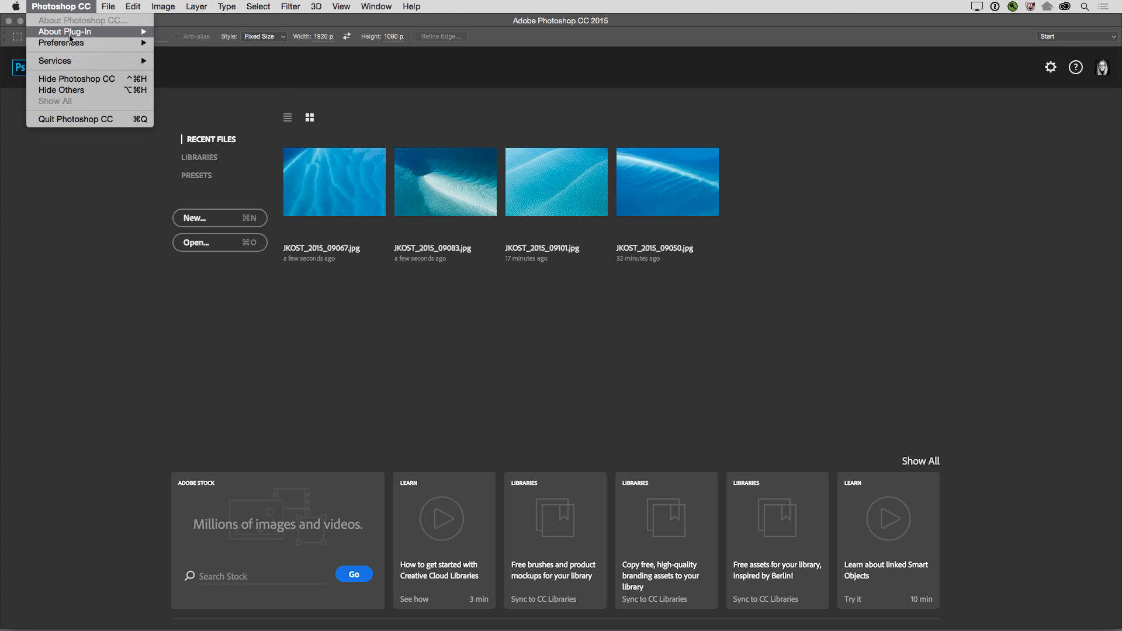
mouse_move(62, 42)
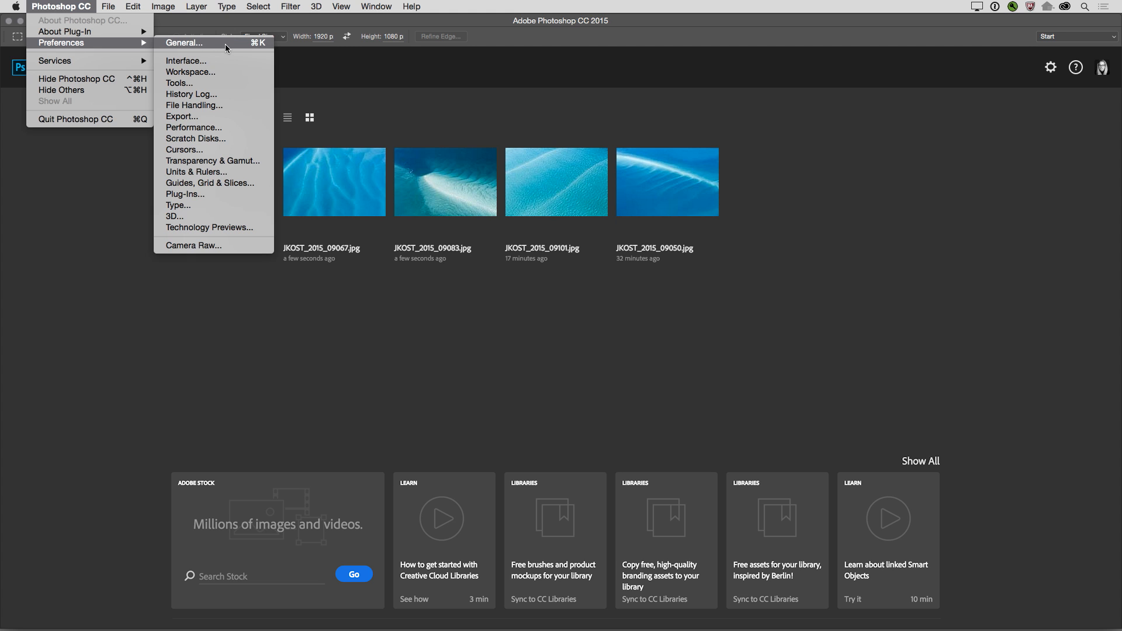
In General preferences keep 'Show Start Workspace When No Documents Are Open' on, then go to Interface
left_click(185, 43)
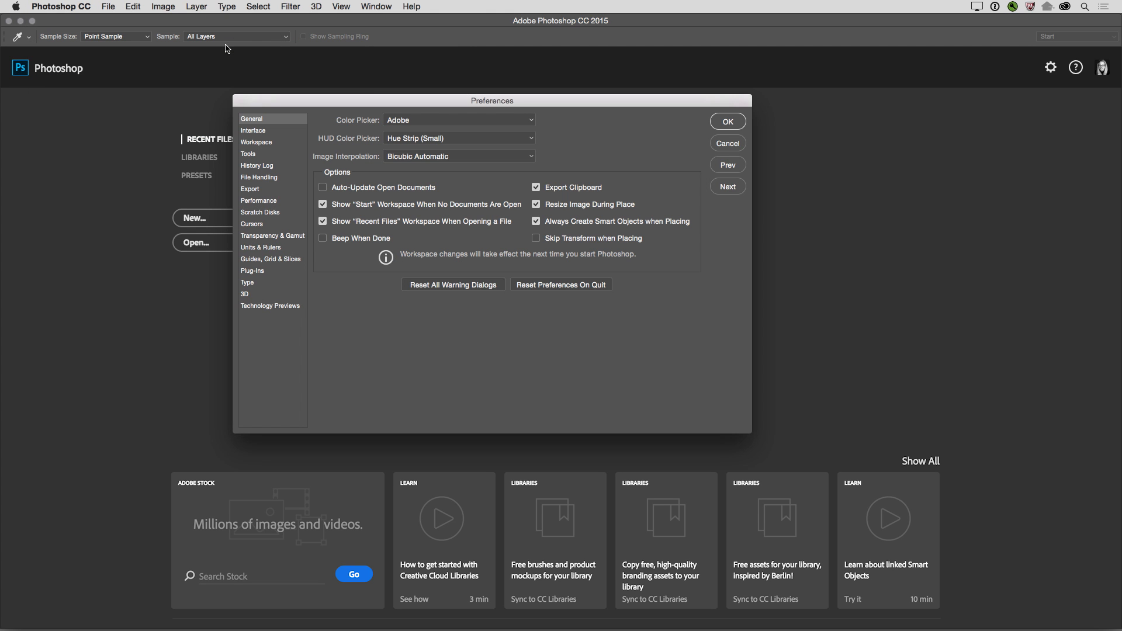
mouse_move(251, 62)
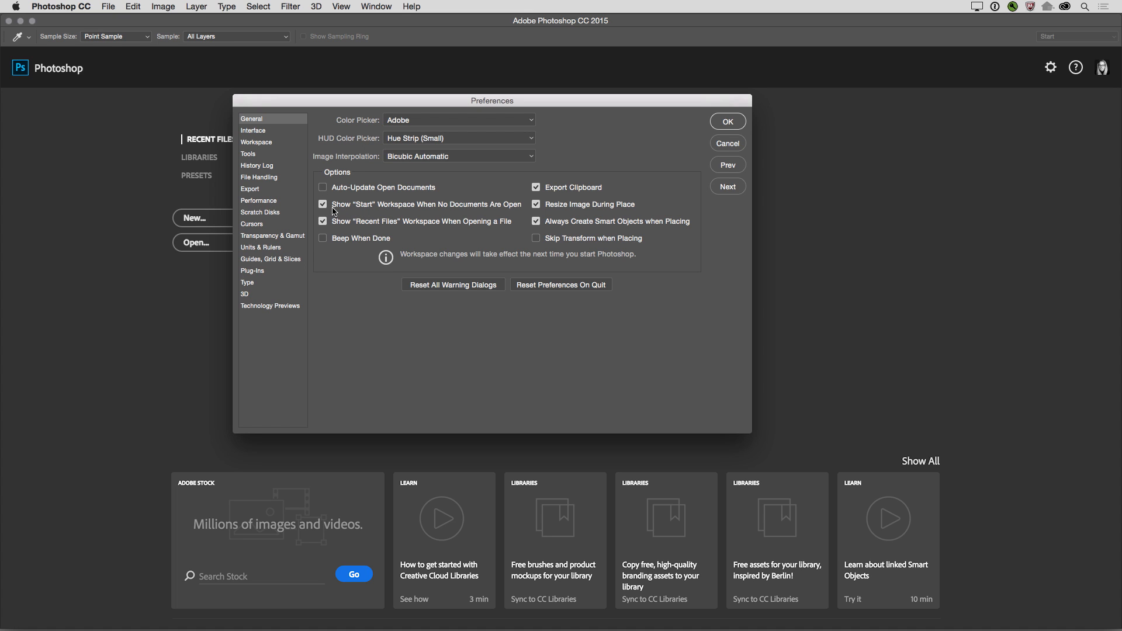
left_click(322, 203)
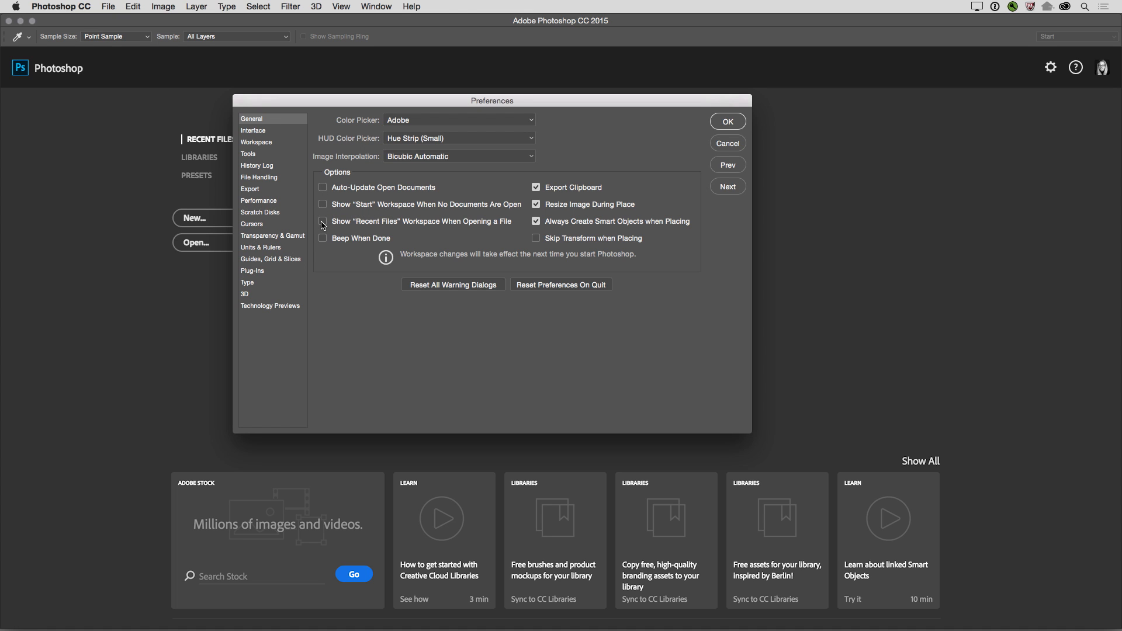
mouse_move(323, 224)
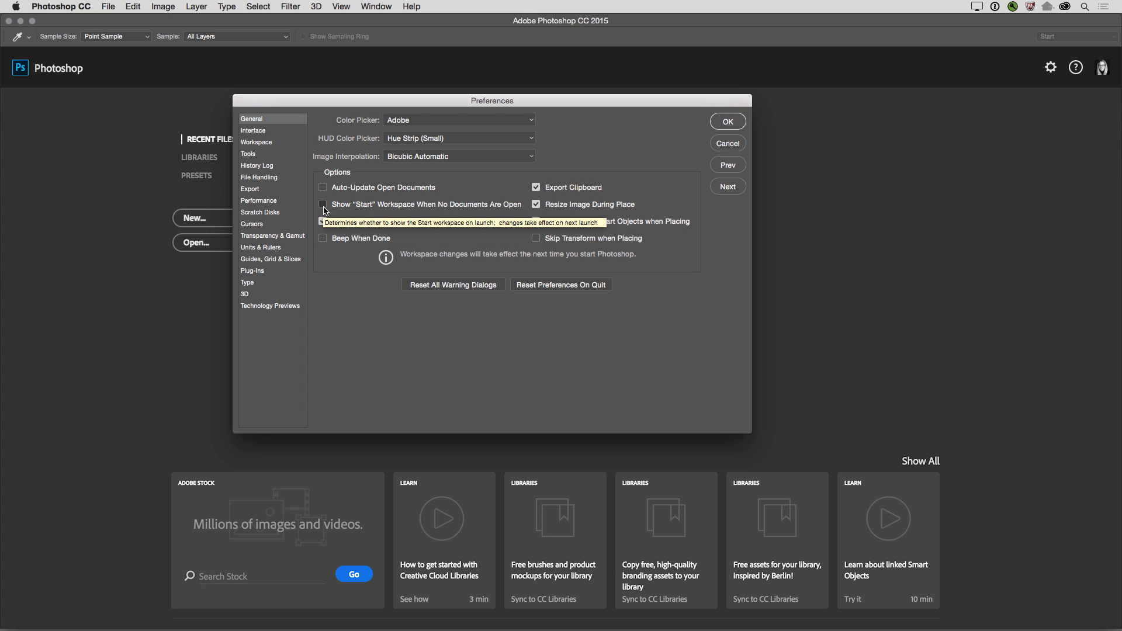
left_click(323, 205)
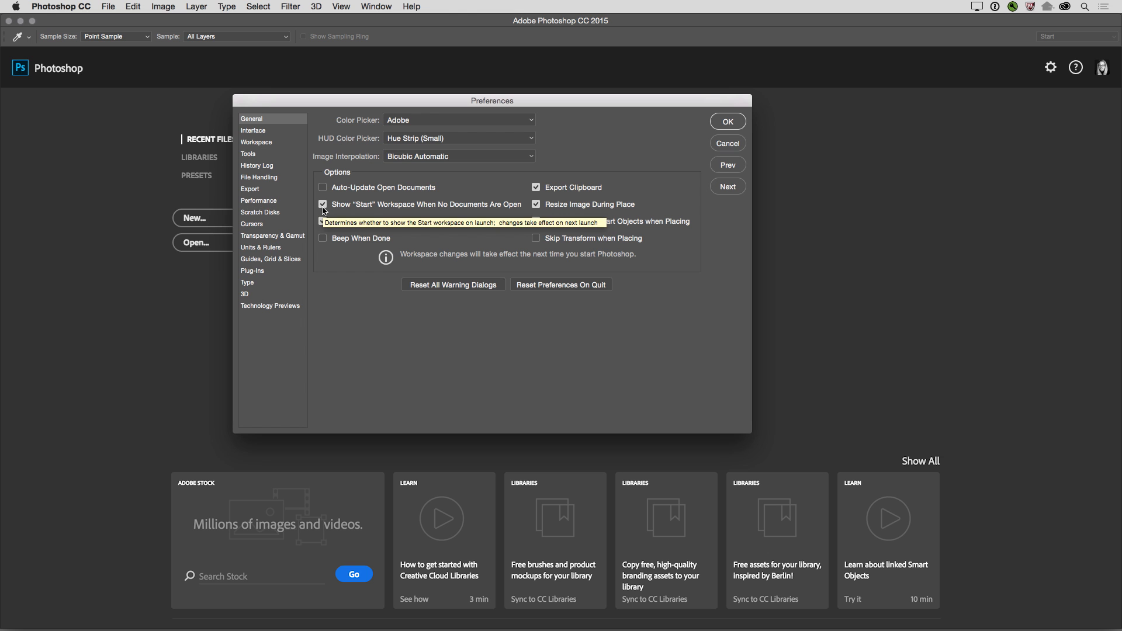
left_click(254, 131)
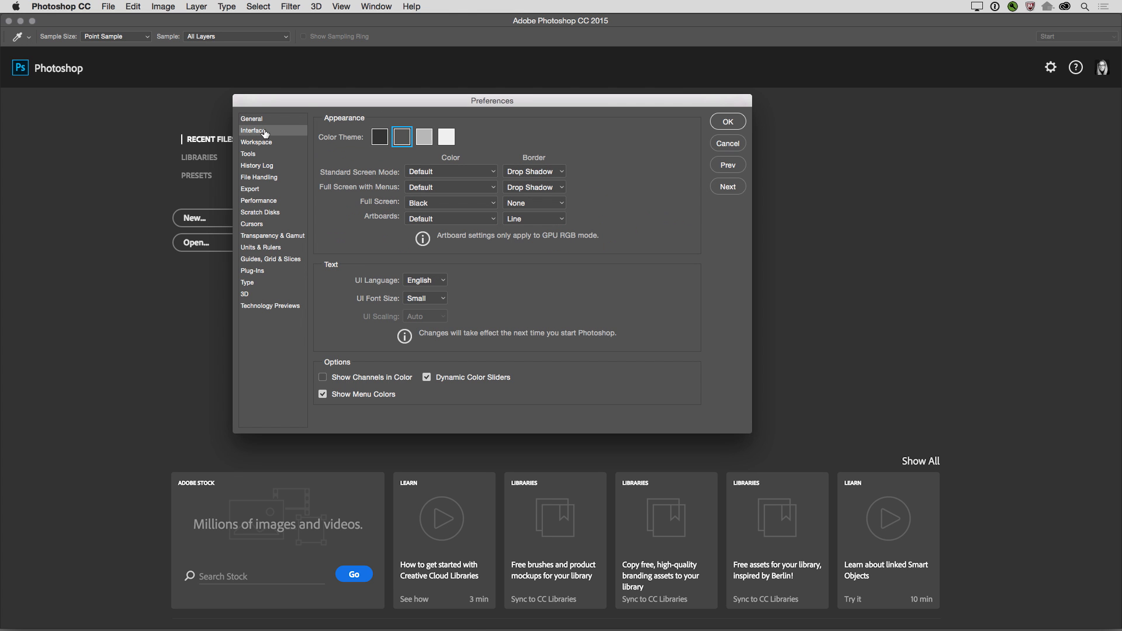
mouse_move(327, 111)
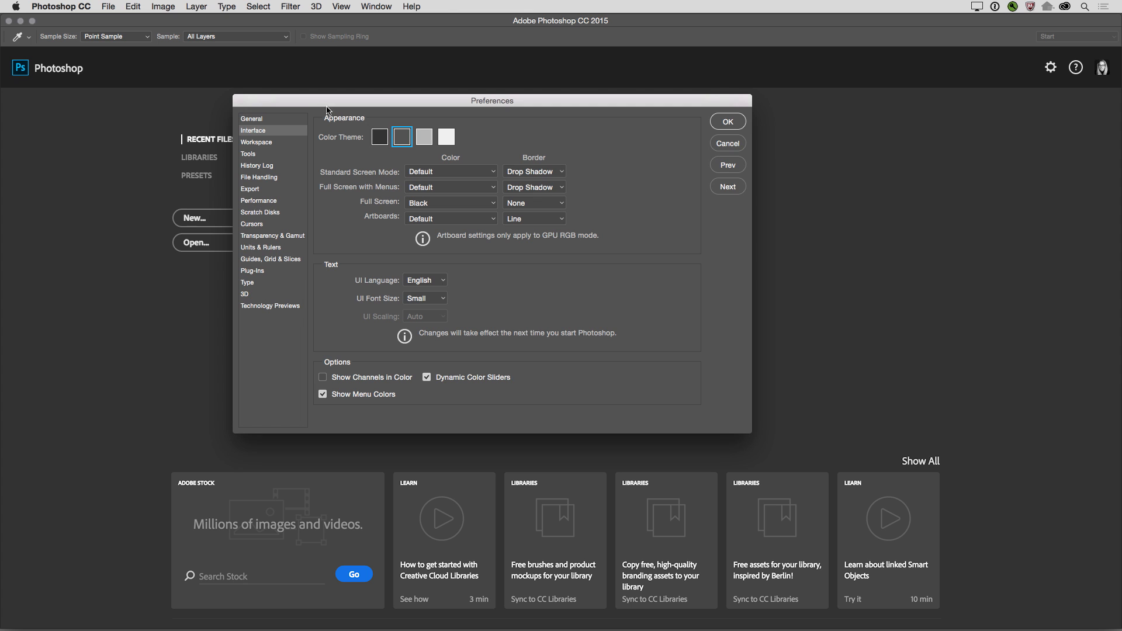
Try the darkest and light grey color themes, keep dark grey, then go to Workspace
left_click(378, 137)
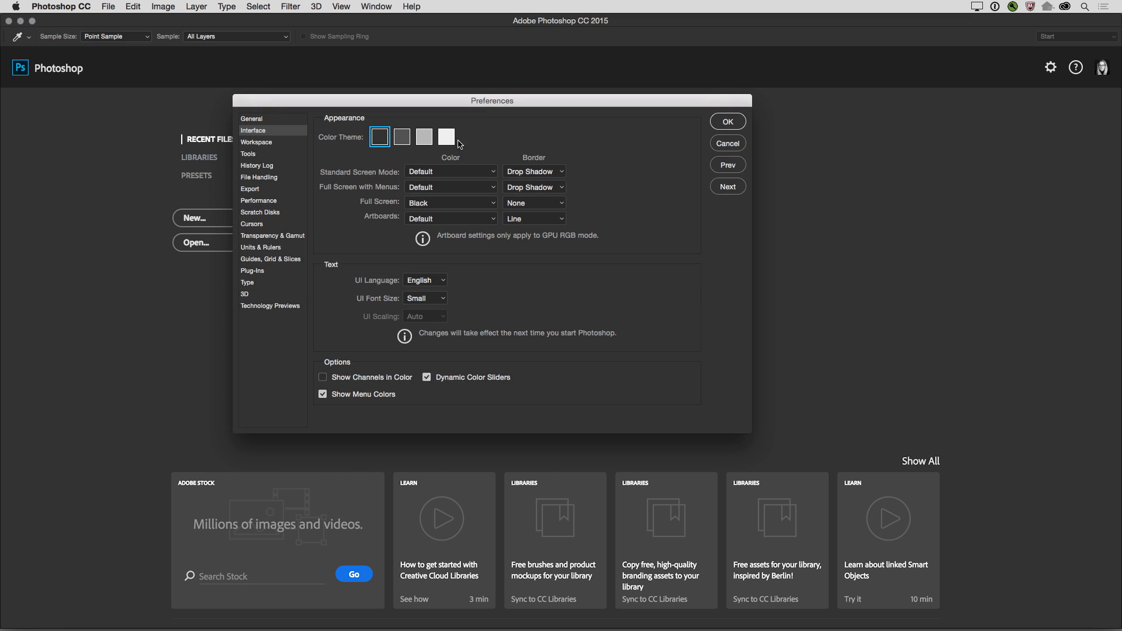
mouse_move(187, 69)
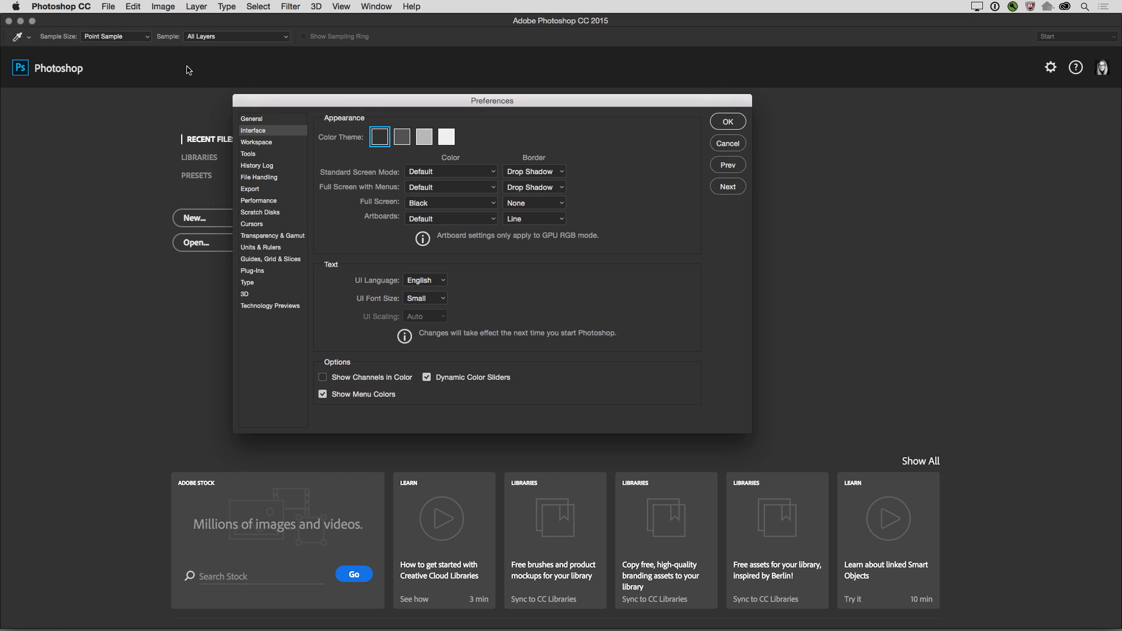
mouse_move(423, 141)
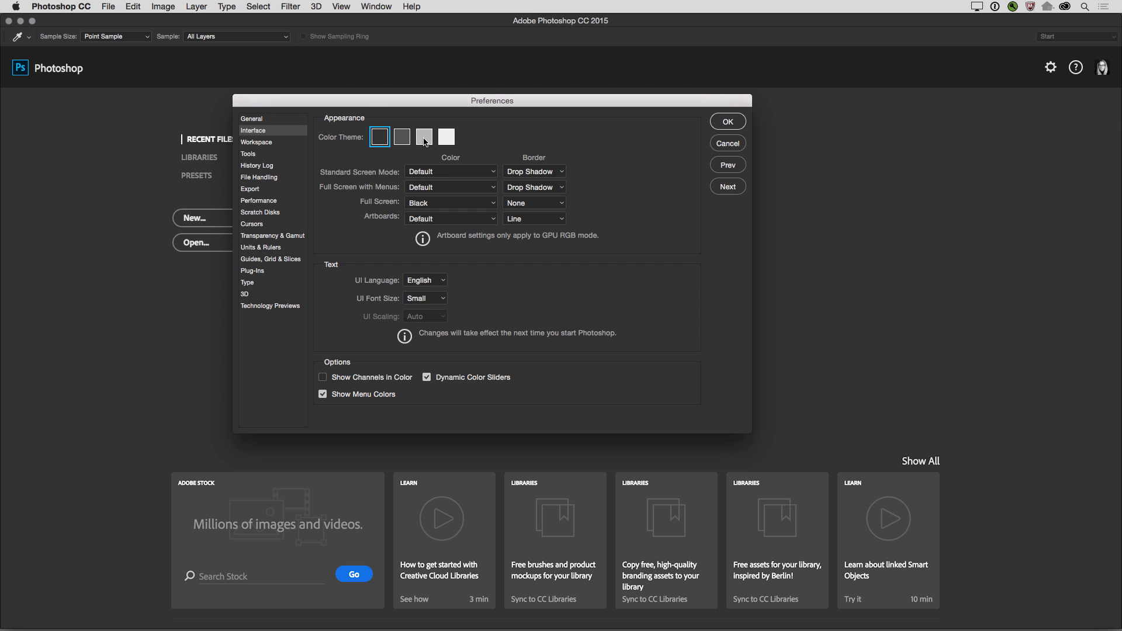
left_click(423, 137)
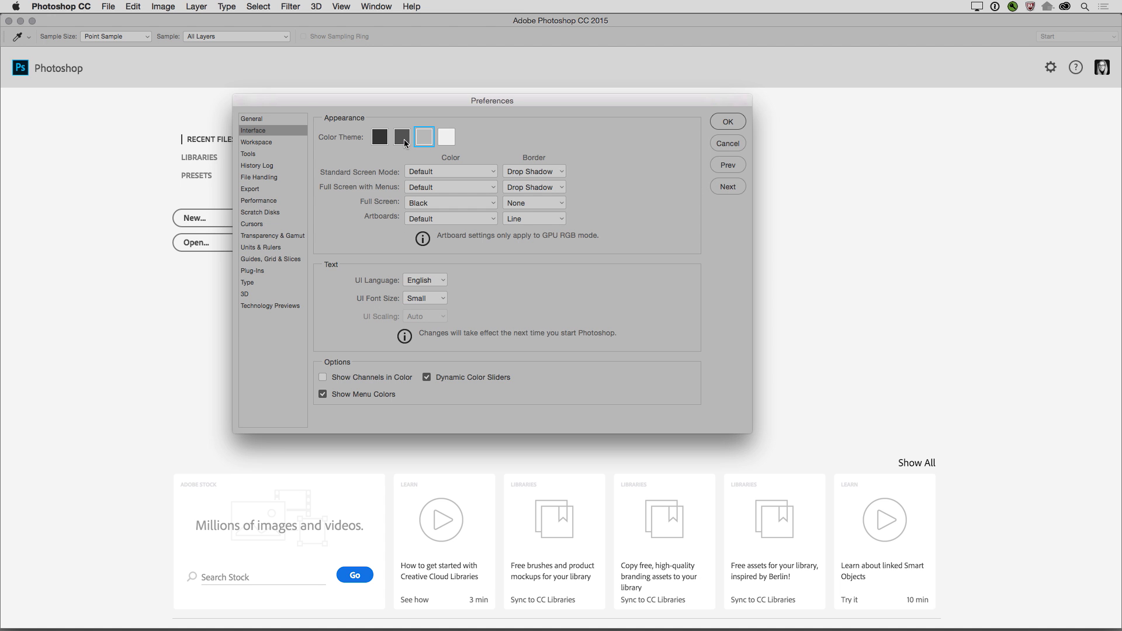
left_click(402, 137)
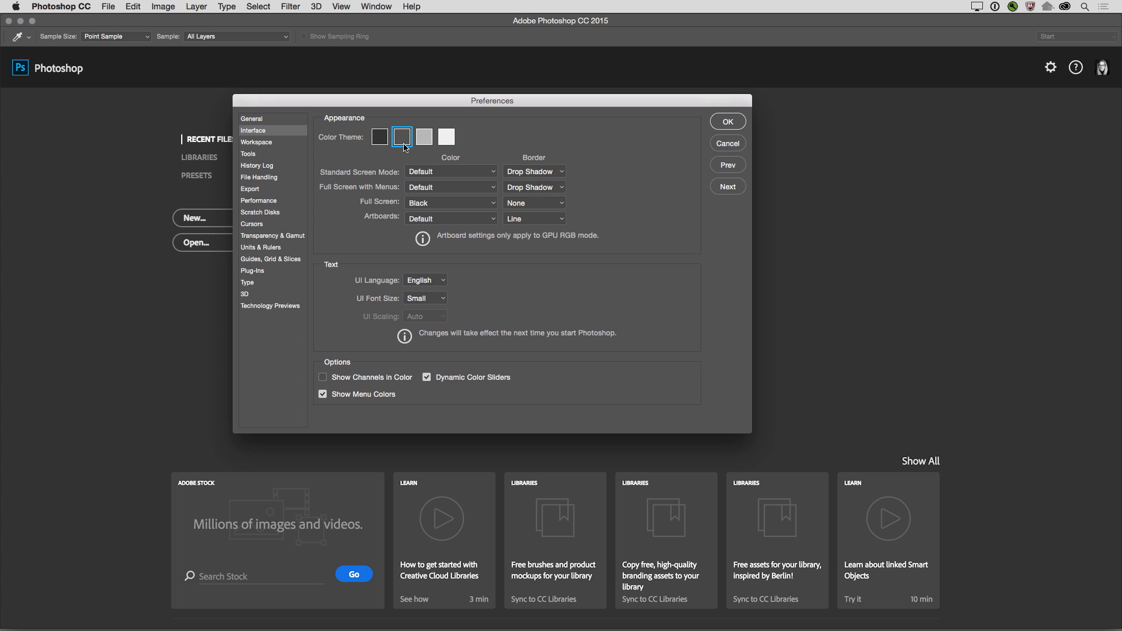
mouse_move(283, 158)
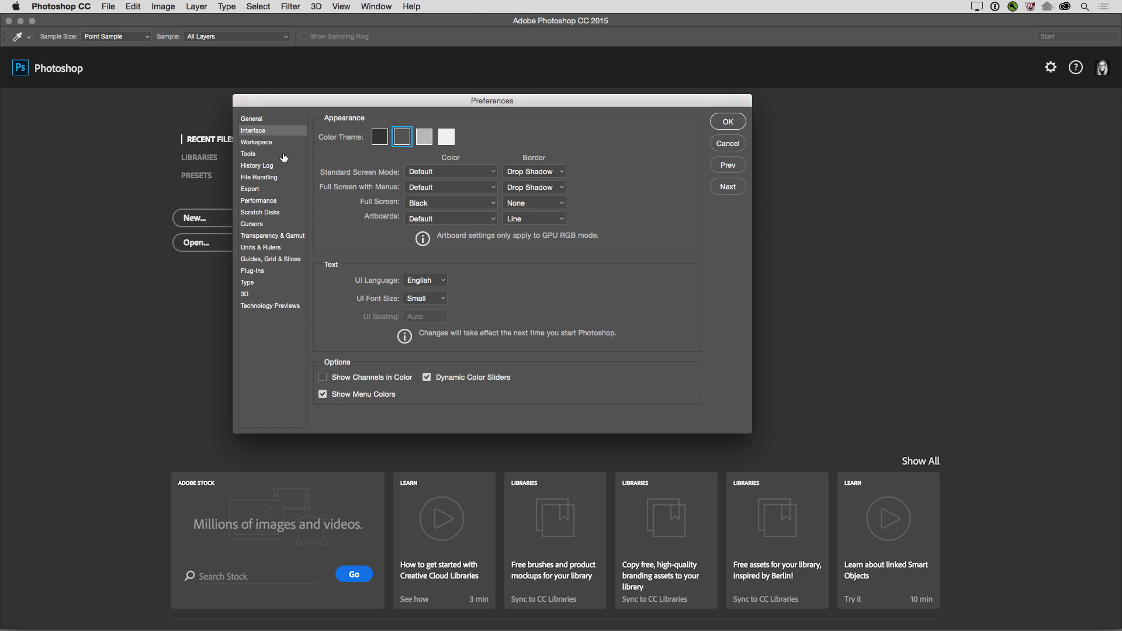
left_click(256, 141)
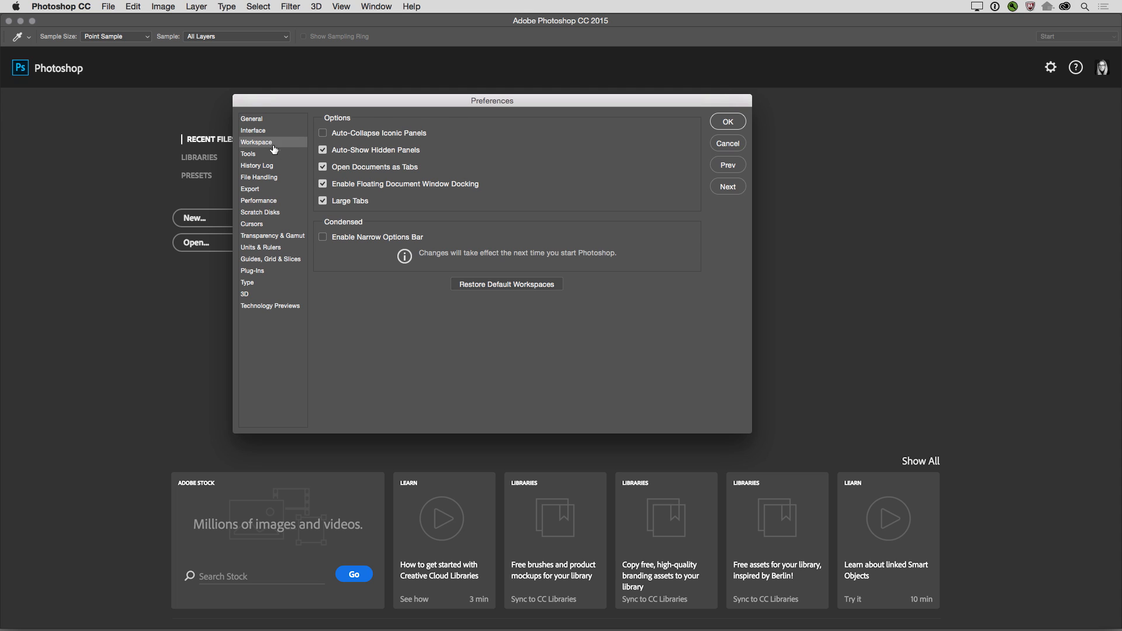
mouse_move(371, 212)
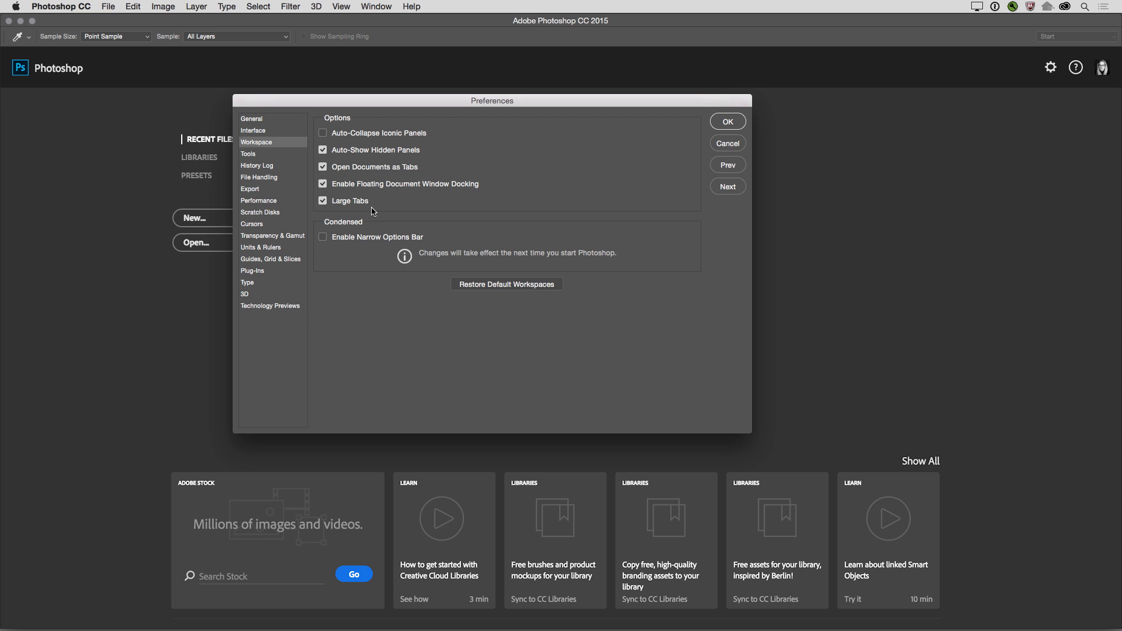
mouse_move(358, 214)
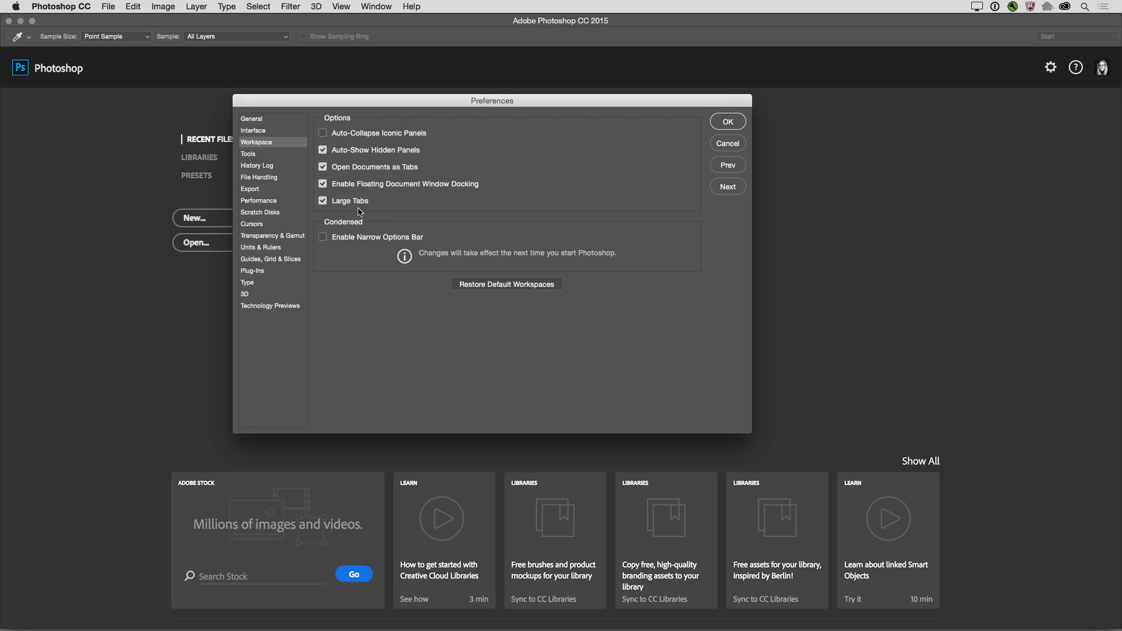
Turn off Large Tabs in the Workspace preferences
left_click(323, 201)
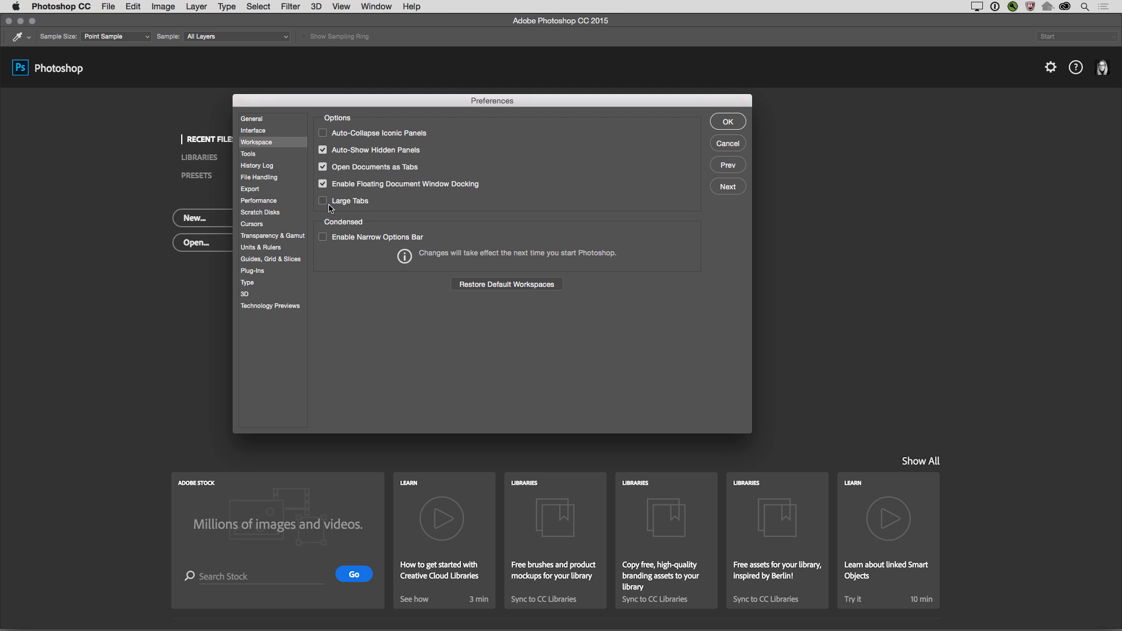
mouse_move(671, 122)
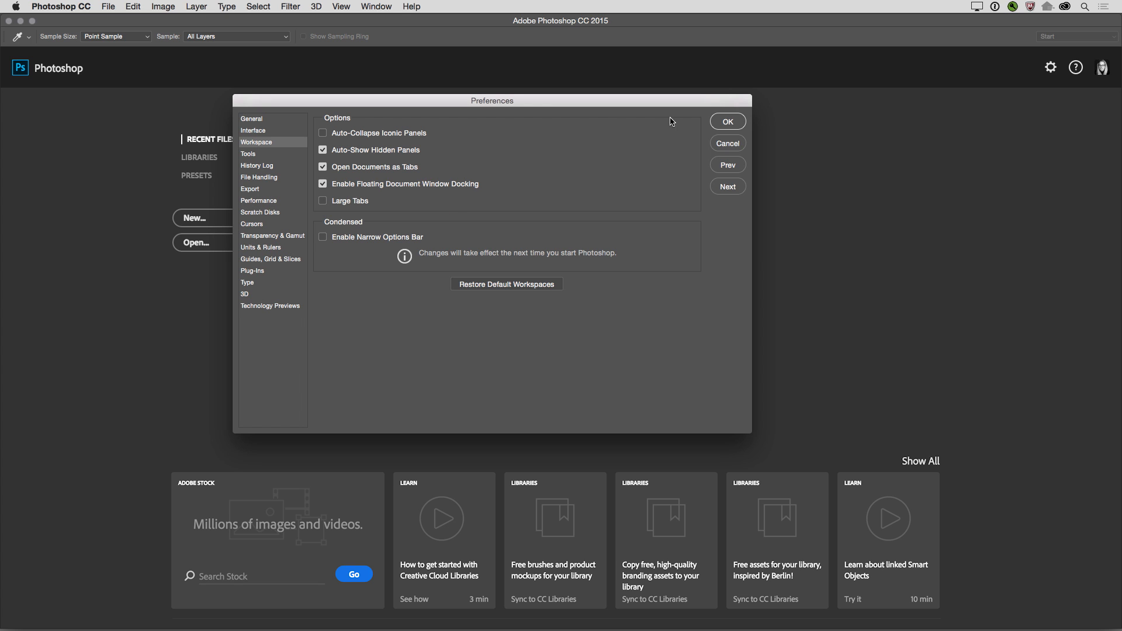
Confirm the preferences with OK and open the recent photo JKOST_2015_09067.jpg
left_click(726, 120)
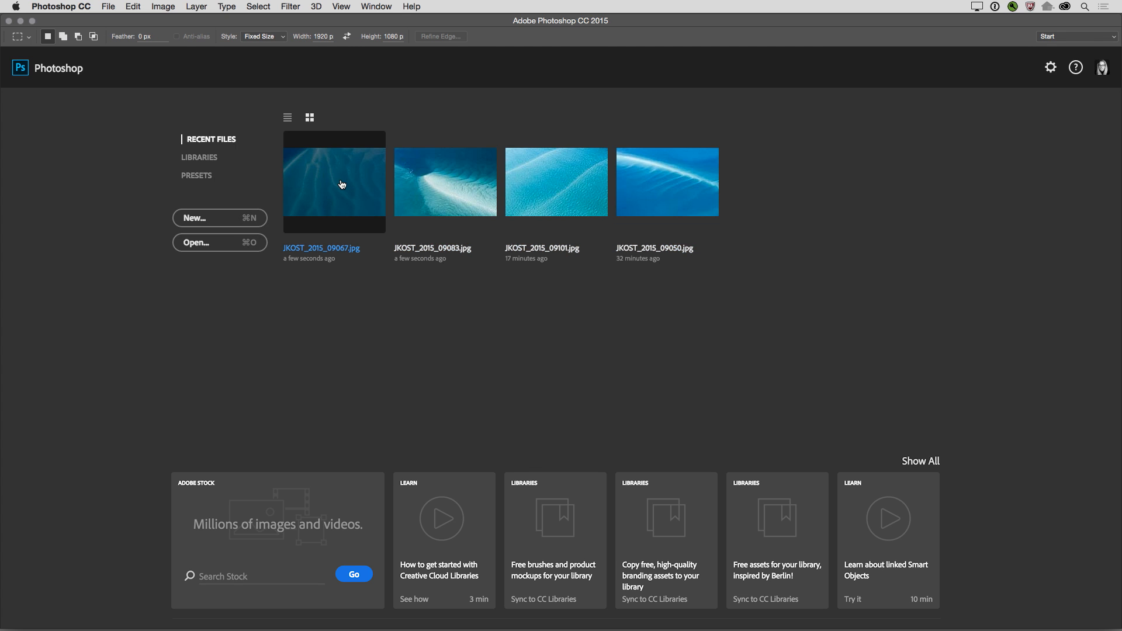
double_click(333, 181)
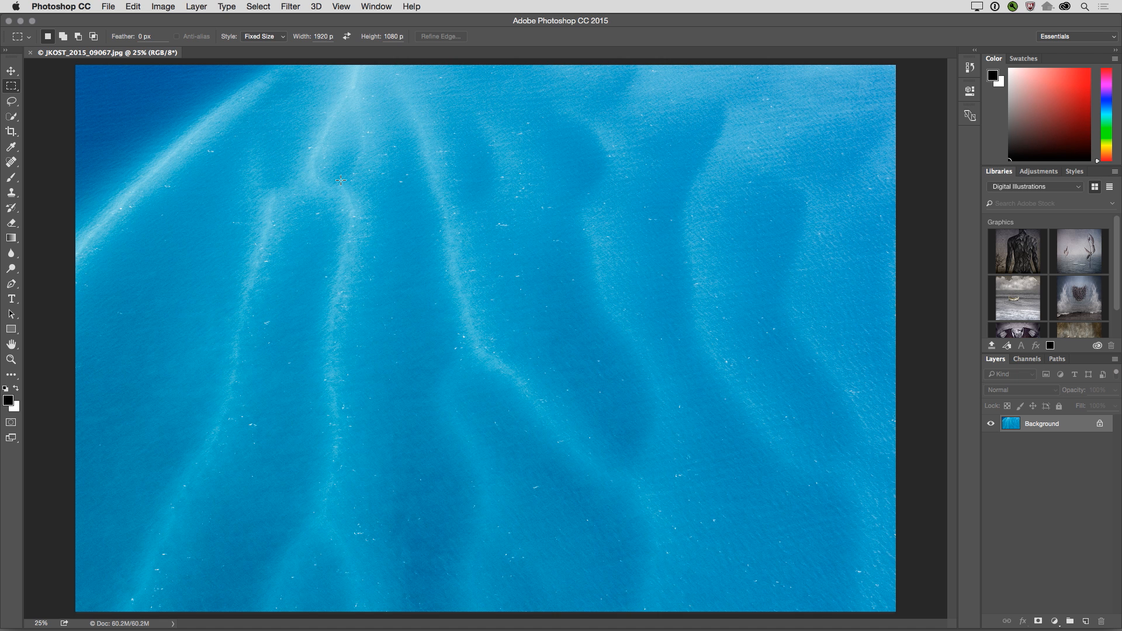
mouse_move(199, 228)
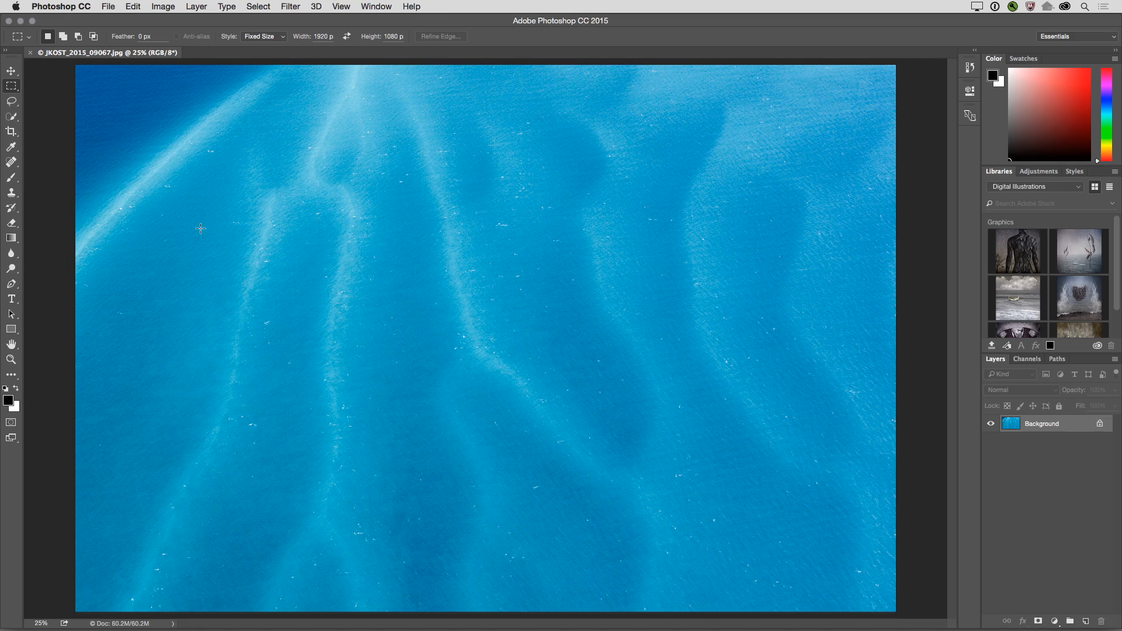
mouse_move(11, 378)
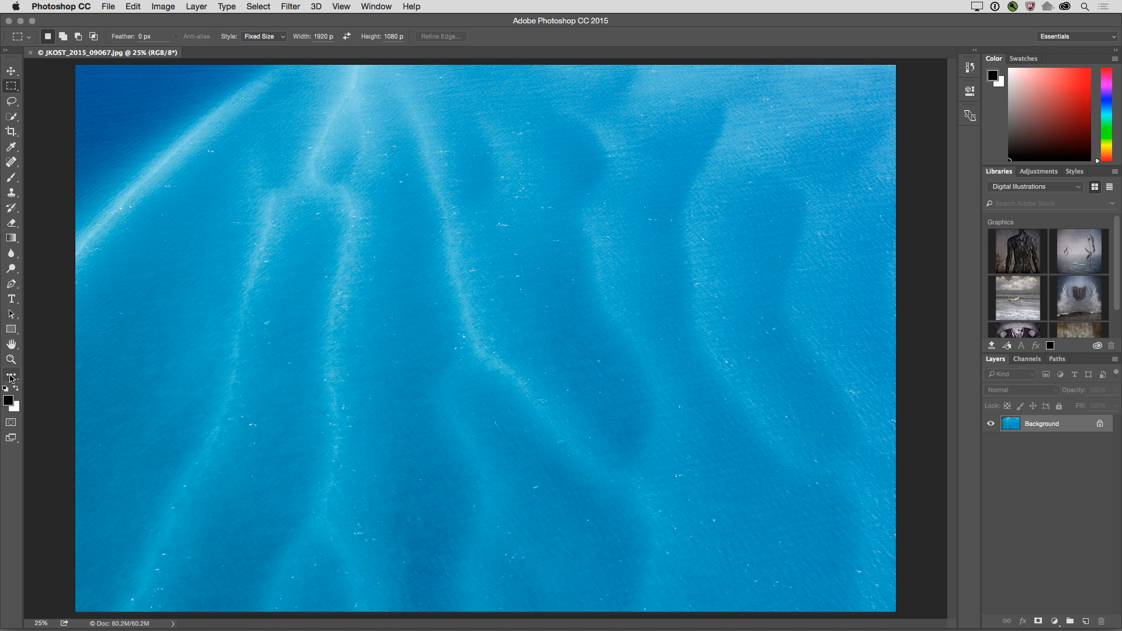
Open Customize Toolbar from the toolbar's … button, close it, and reopen it via Edit > Toolbar
left_click(10, 377)
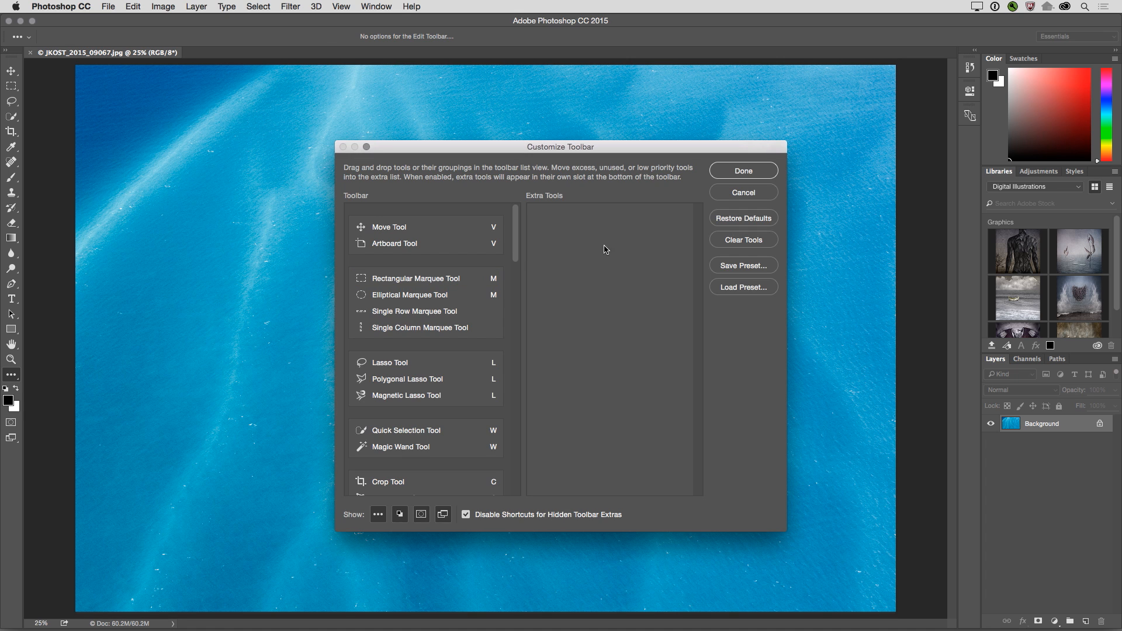
left_click(744, 170)
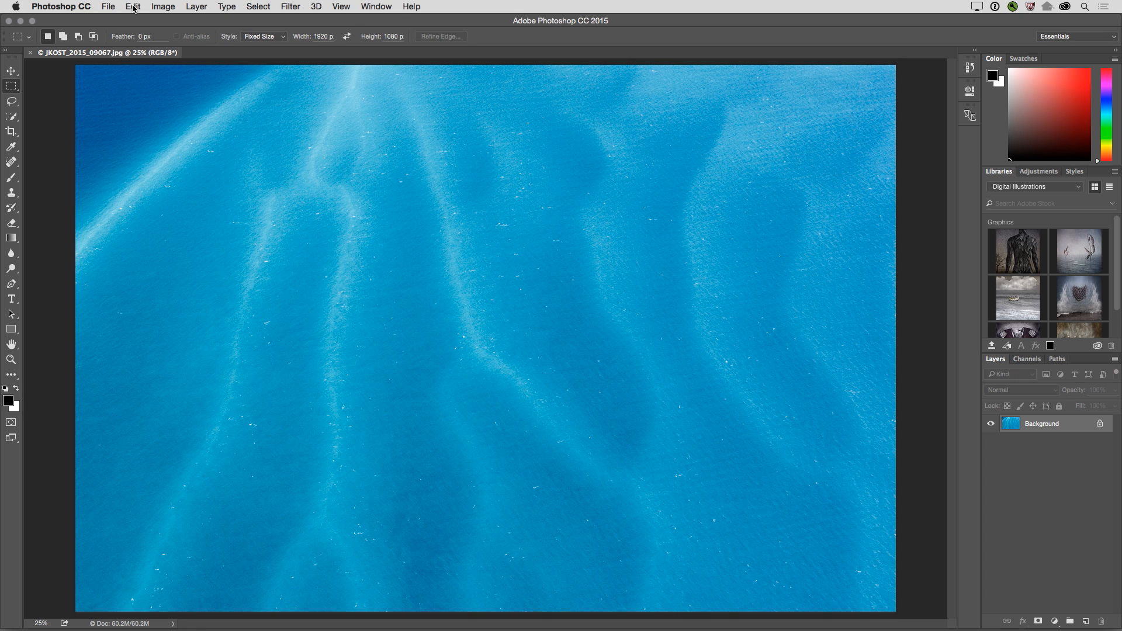
left_click(132, 7)
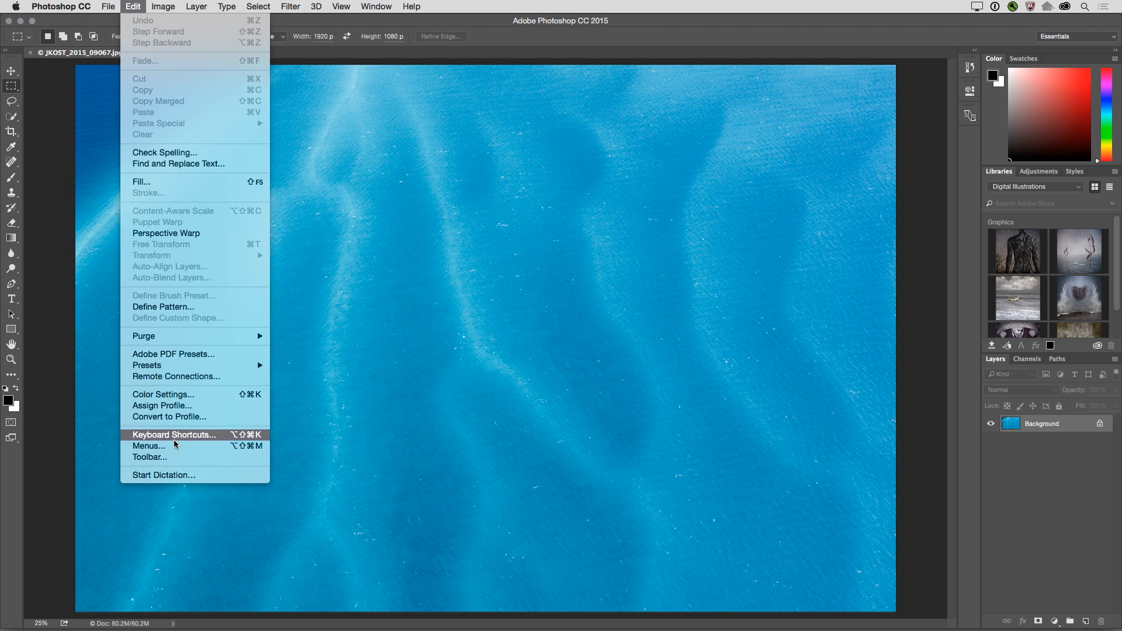
left_click(148, 457)
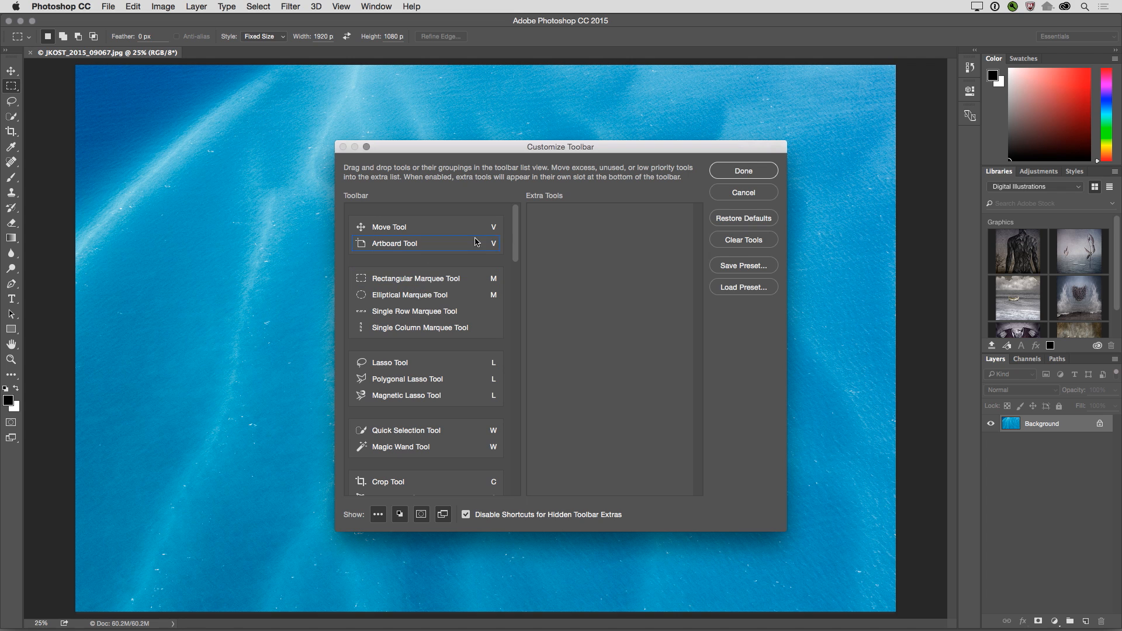
mouse_move(560, 224)
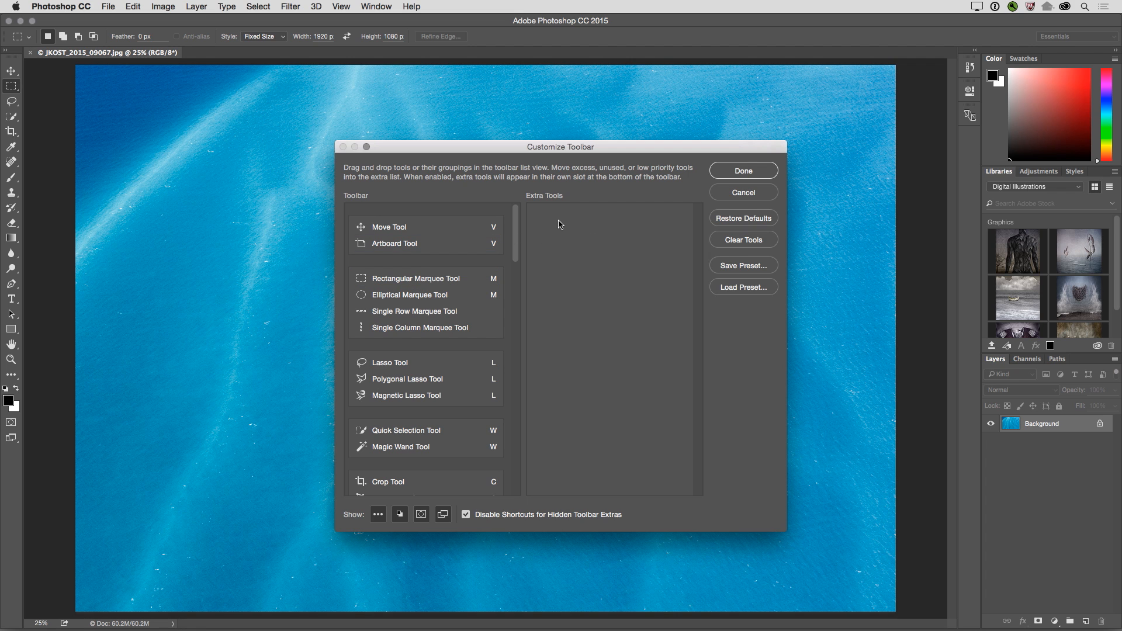
mouse_move(522, 290)
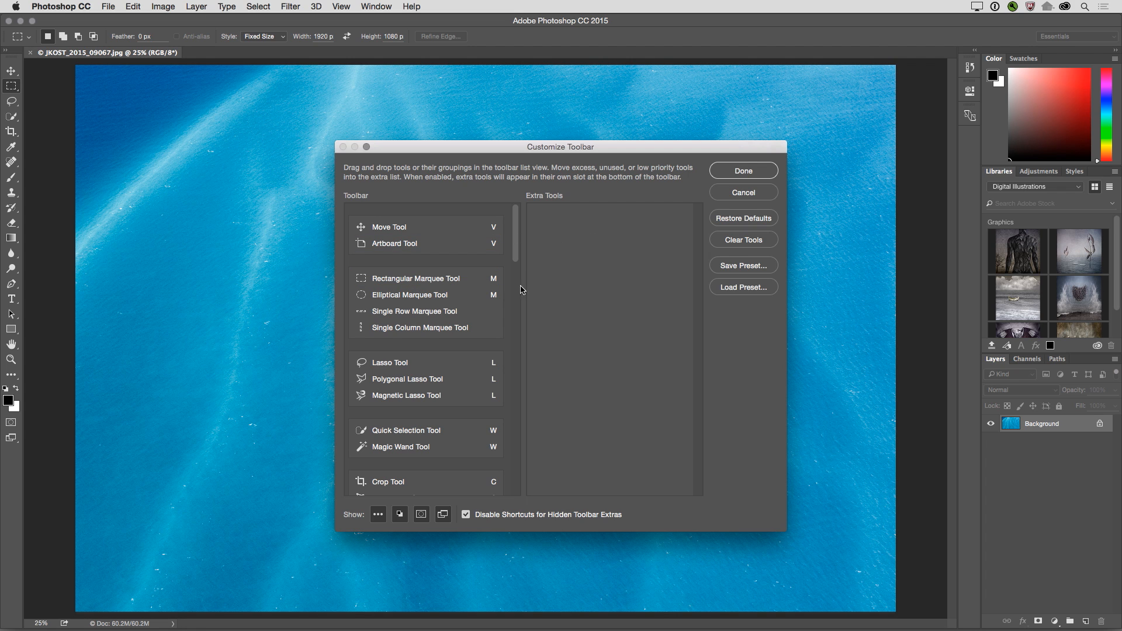
Move the marquee and lasso tools into the extras list of Customize Toolbar
left_click(418, 316)
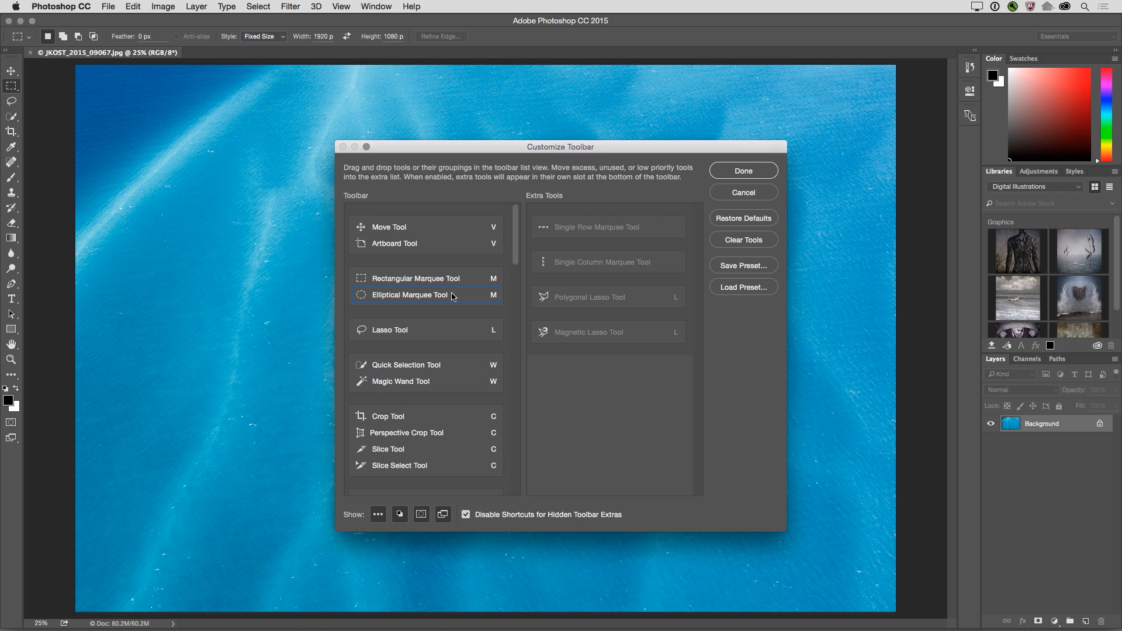
mouse_move(420, 331)
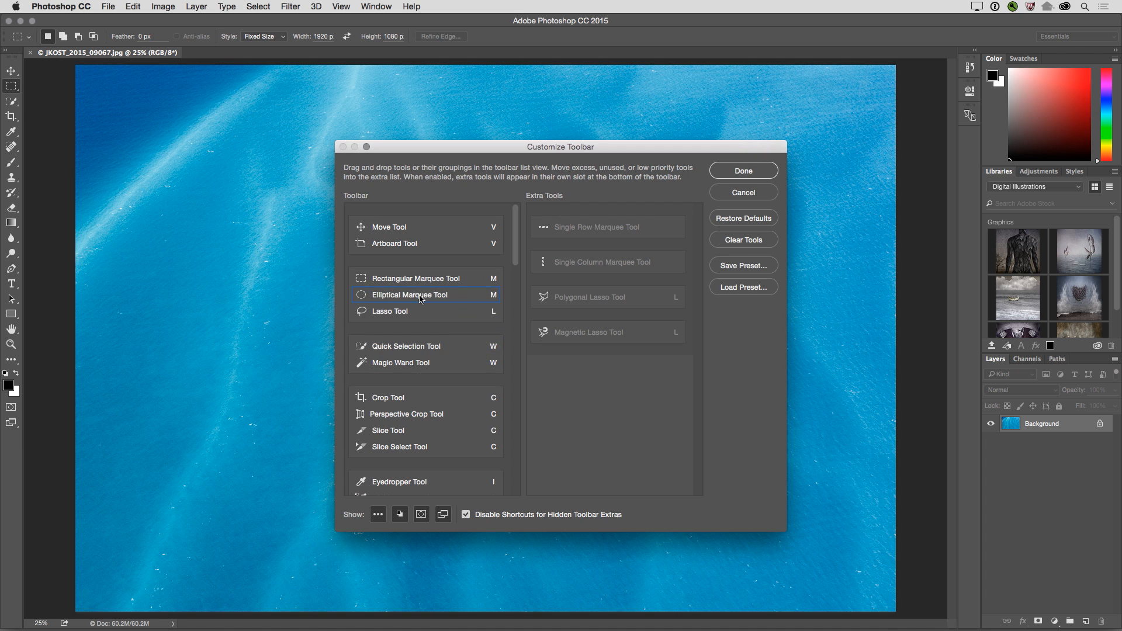
mouse_move(417, 312)
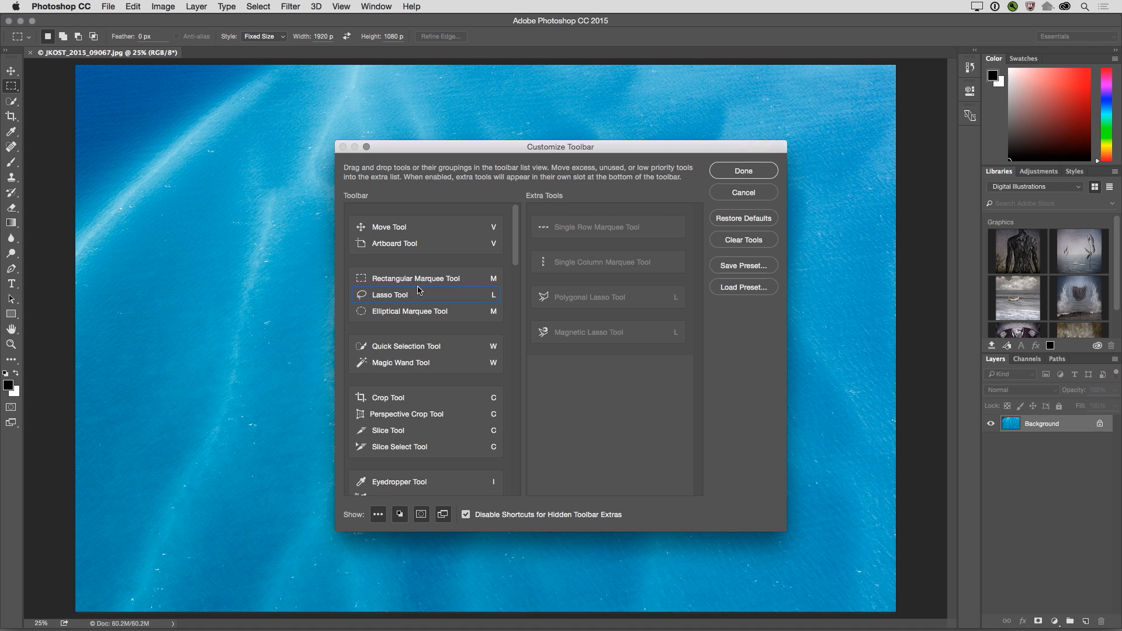
mouse_move(419, 295)
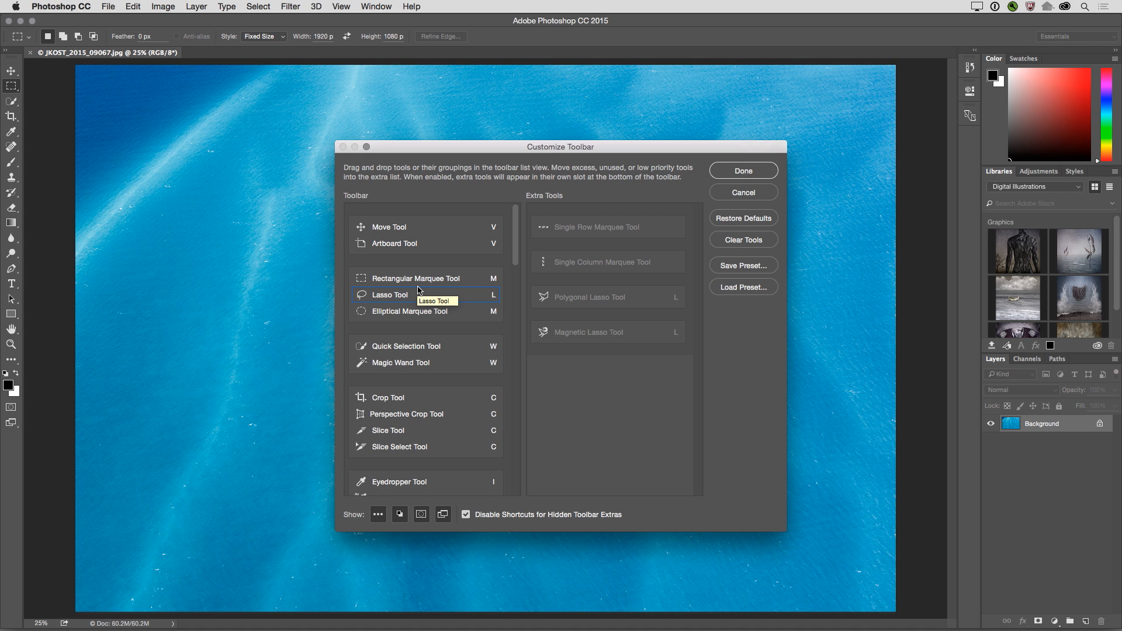
mouse_move(599, 349)
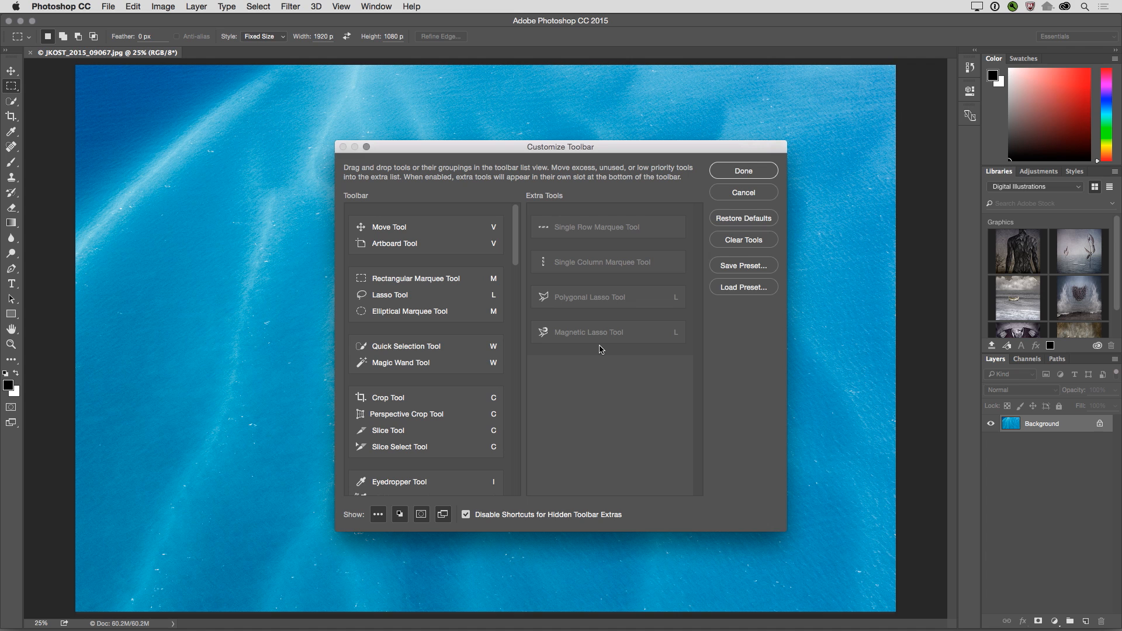
mouse_move(578, 321)
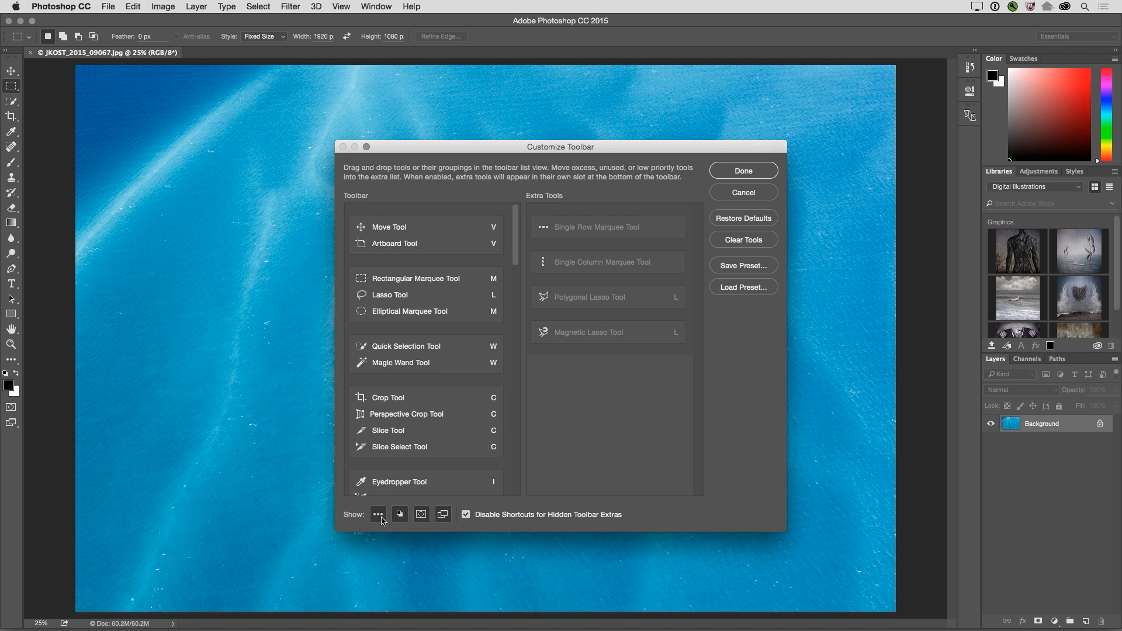
mouse_move(86, 400)
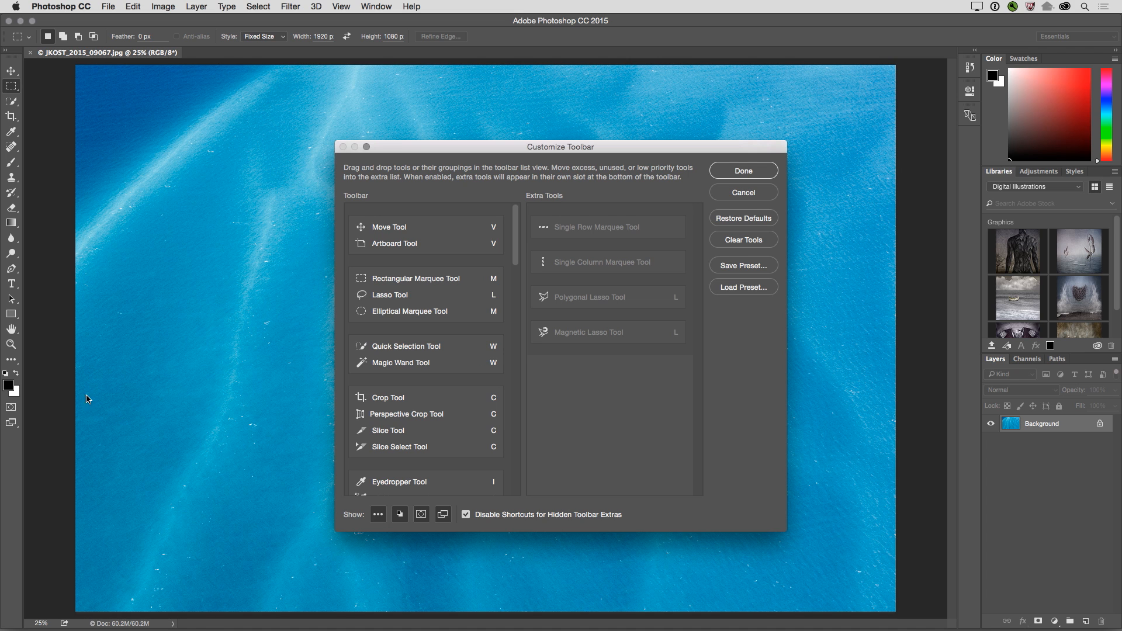
mouse_move(11, 358)
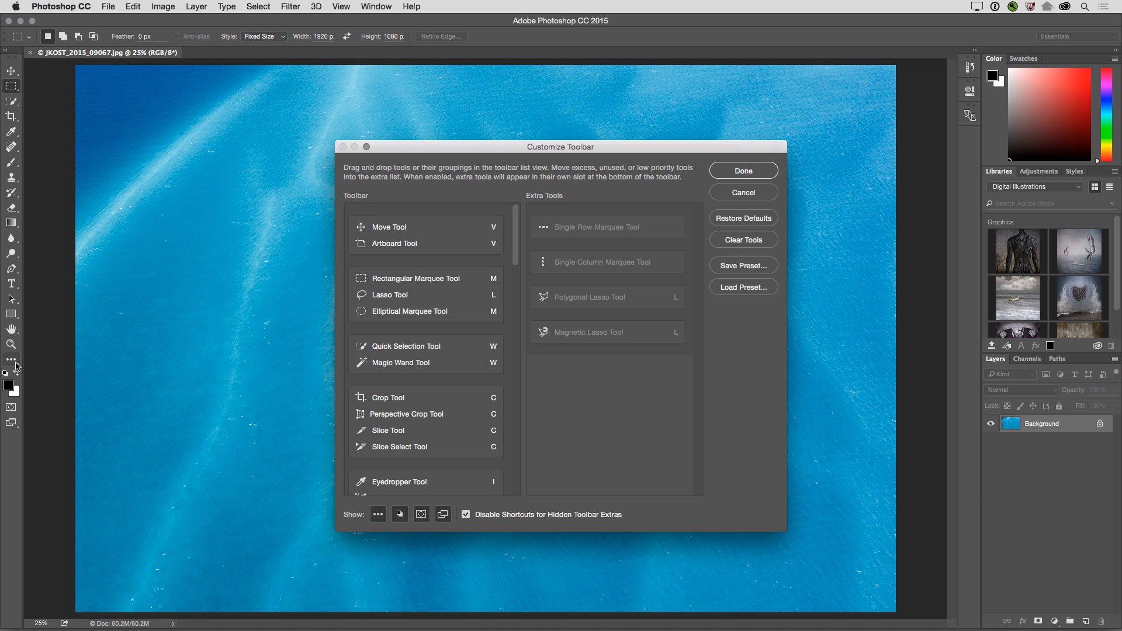
mouse_move(68, 378)
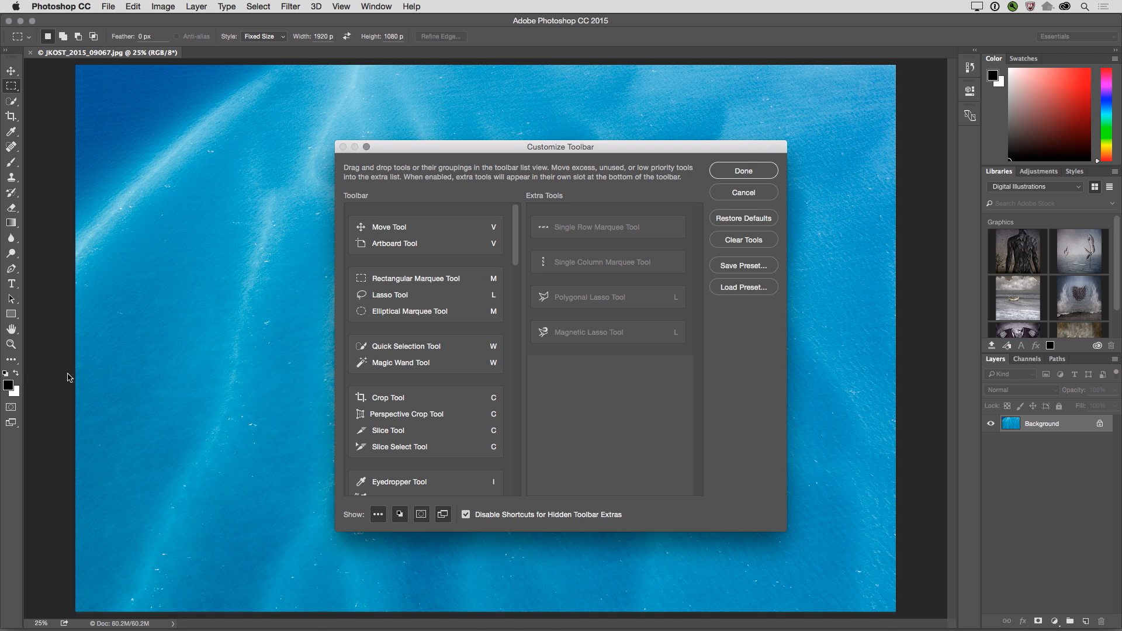
left_click(426, 362)
type("N")
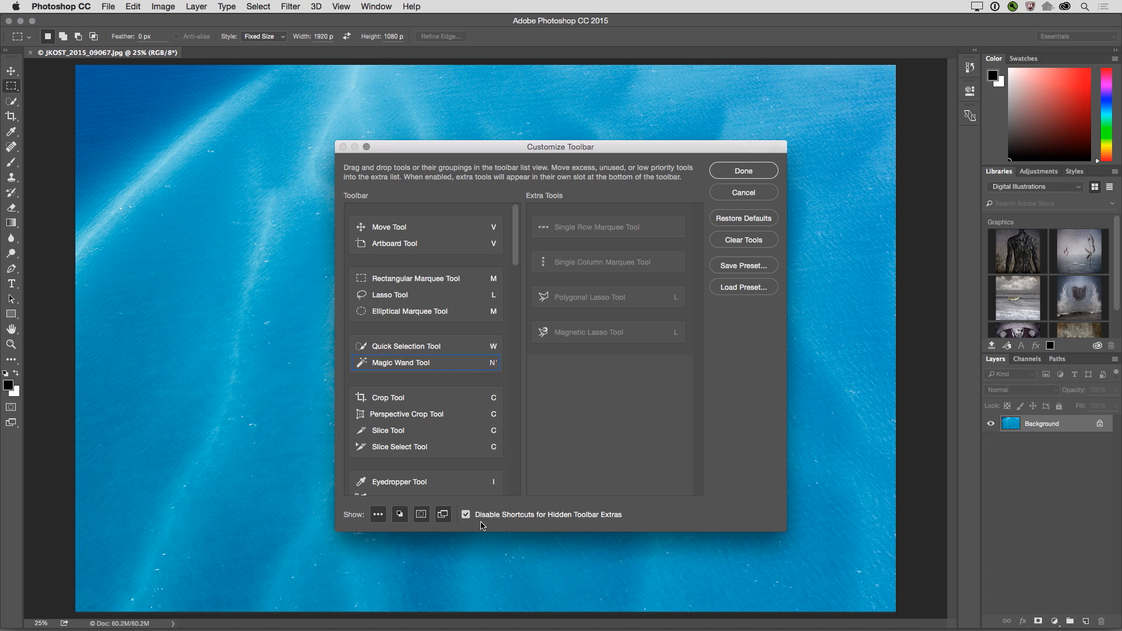
mouse_move(611, 529)
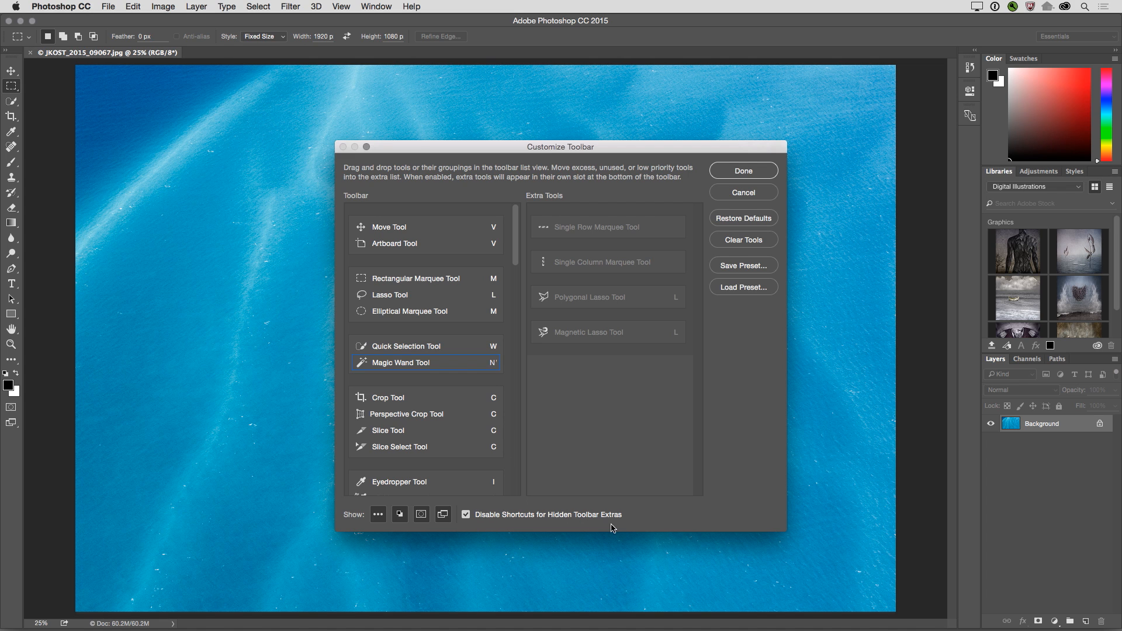
mouse_move(565, 436)
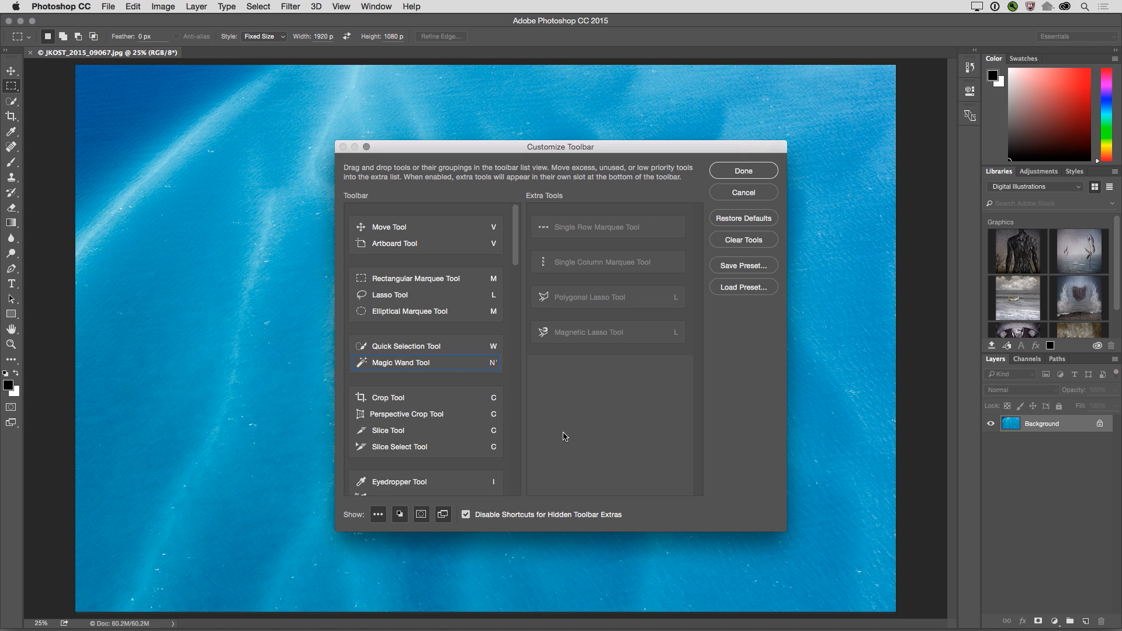
mouse_move(469, 301)
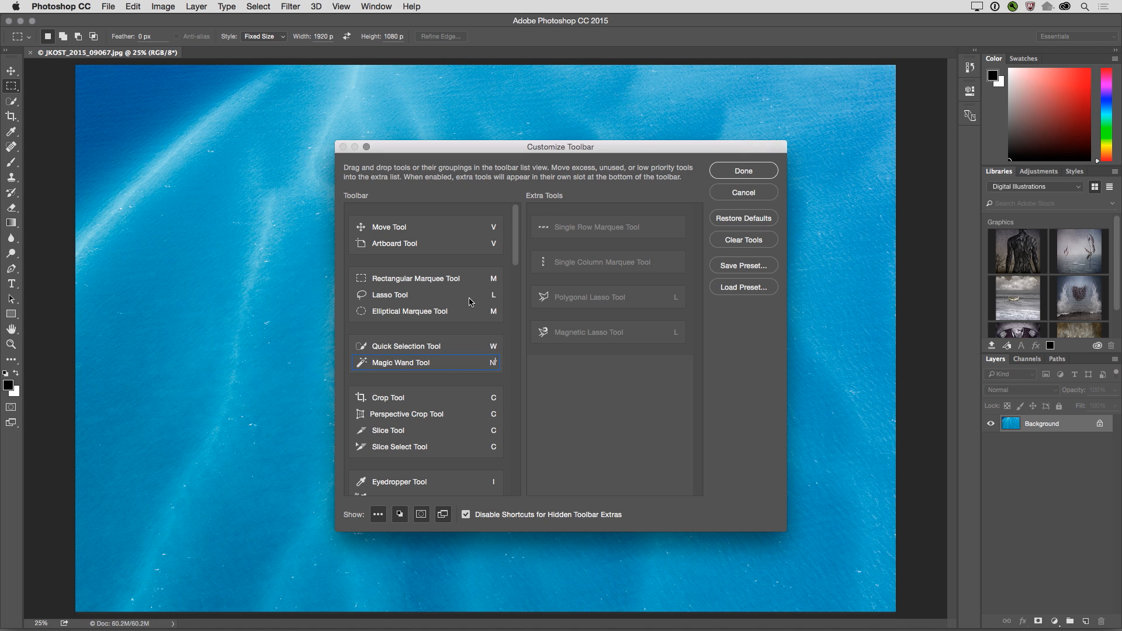
mouse_move(430, 296)
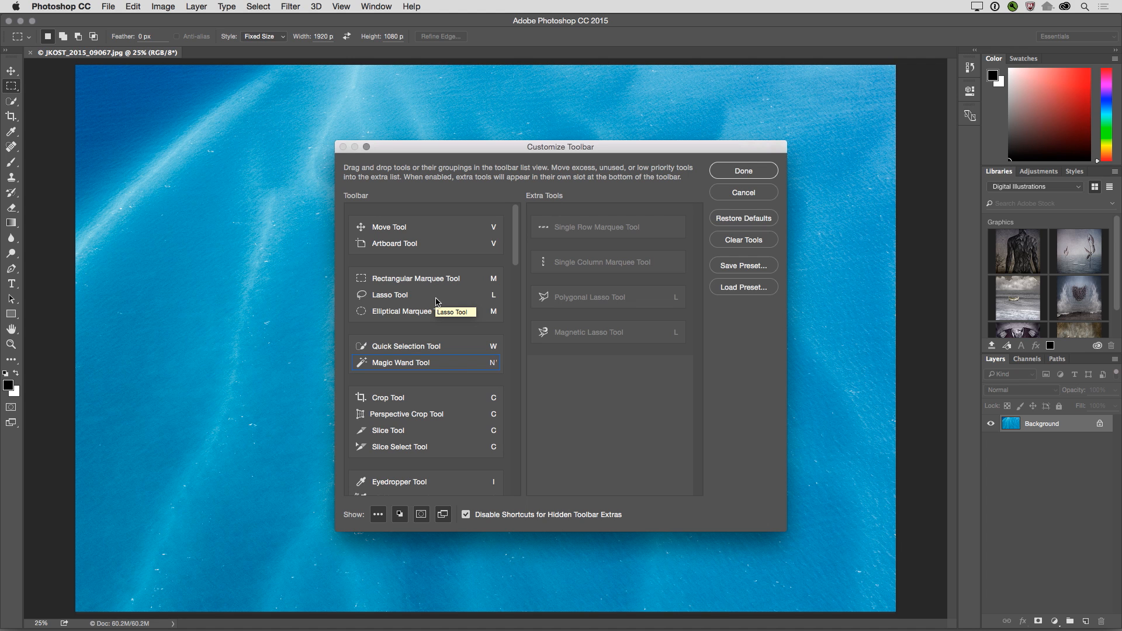
mouse_move(614, 340)
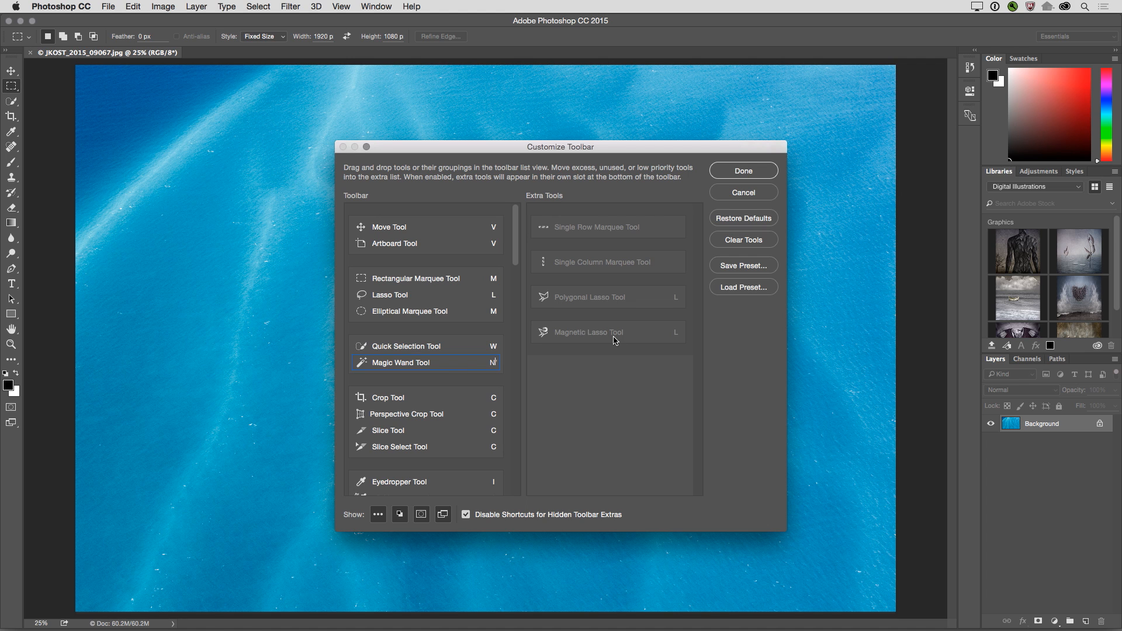
mouse_move(690, 296)
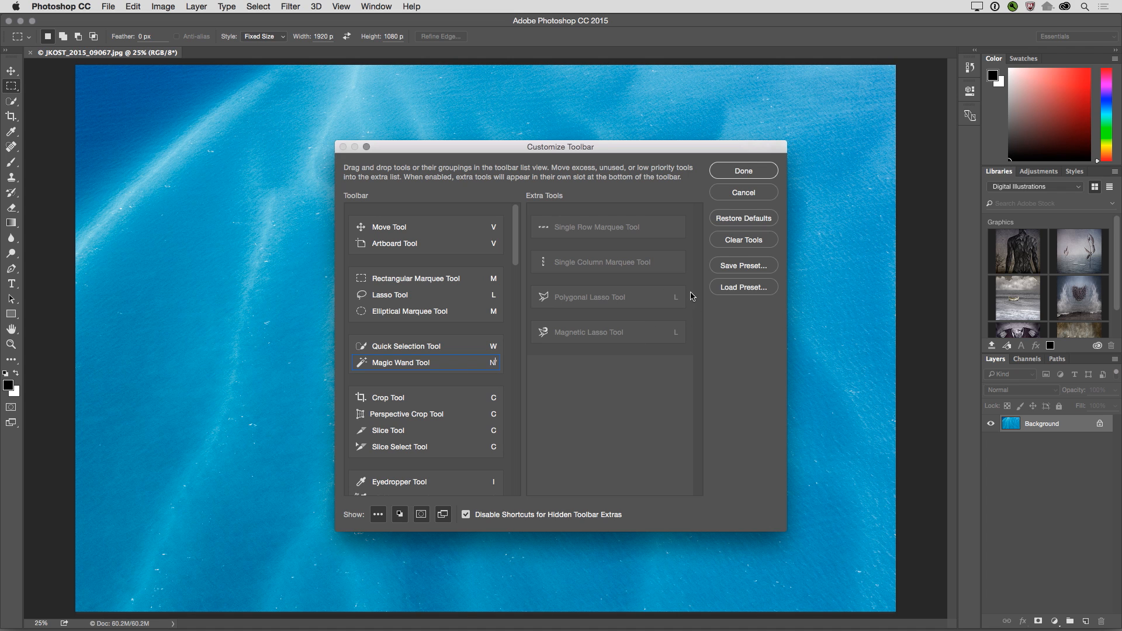
mouse_move(687, 352)
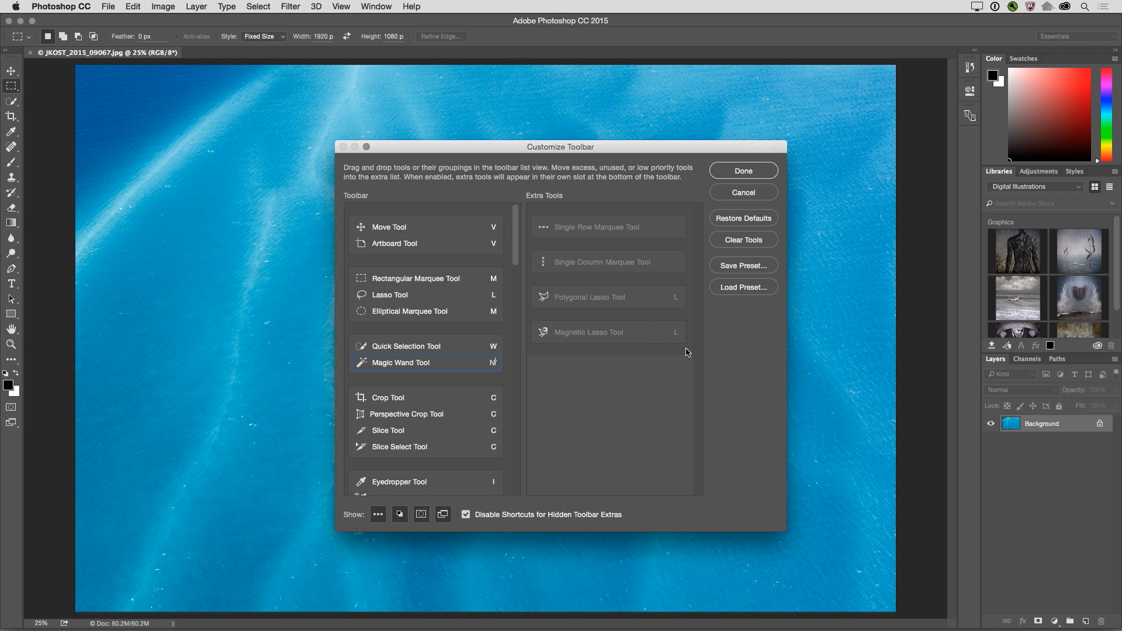
mouse_move(616, 306)
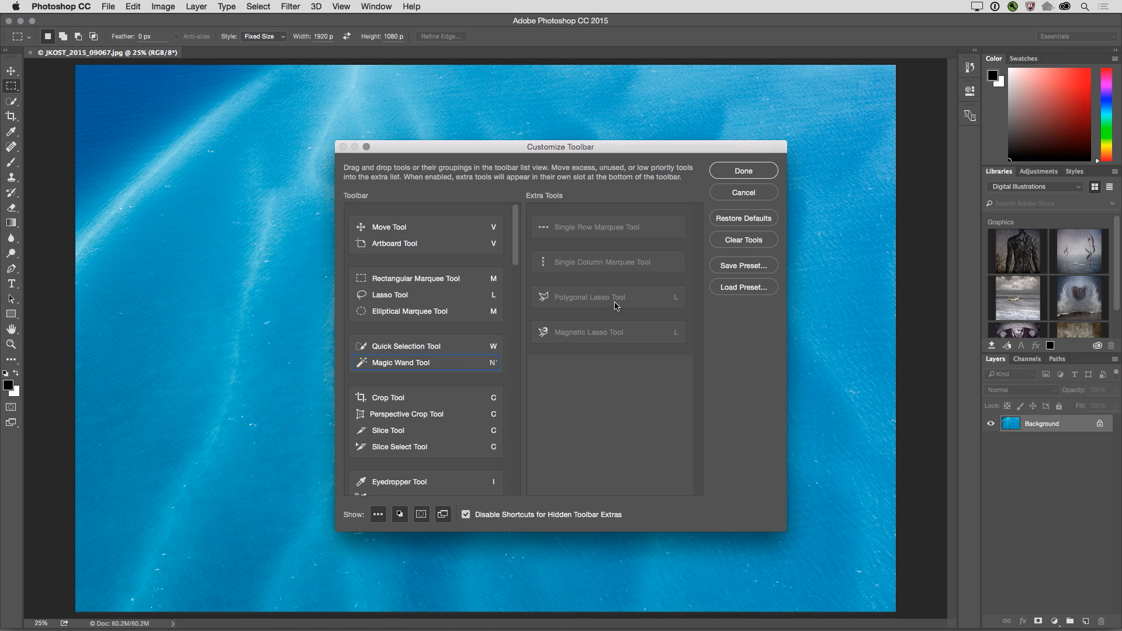
mouse_move(622, 336)
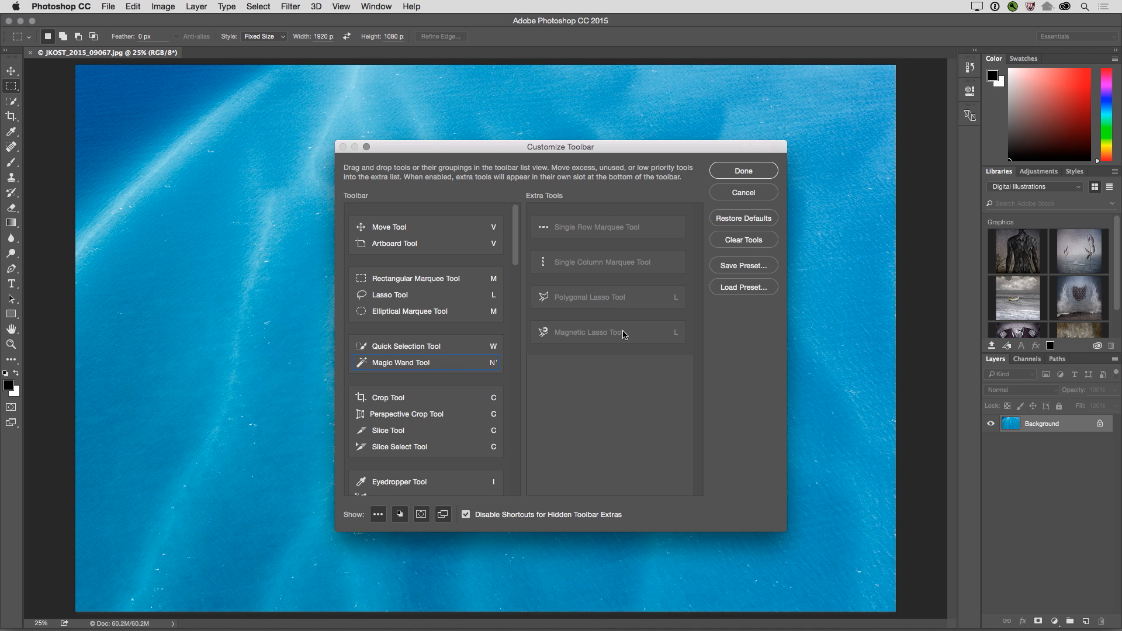
mouse_move(555, 210)
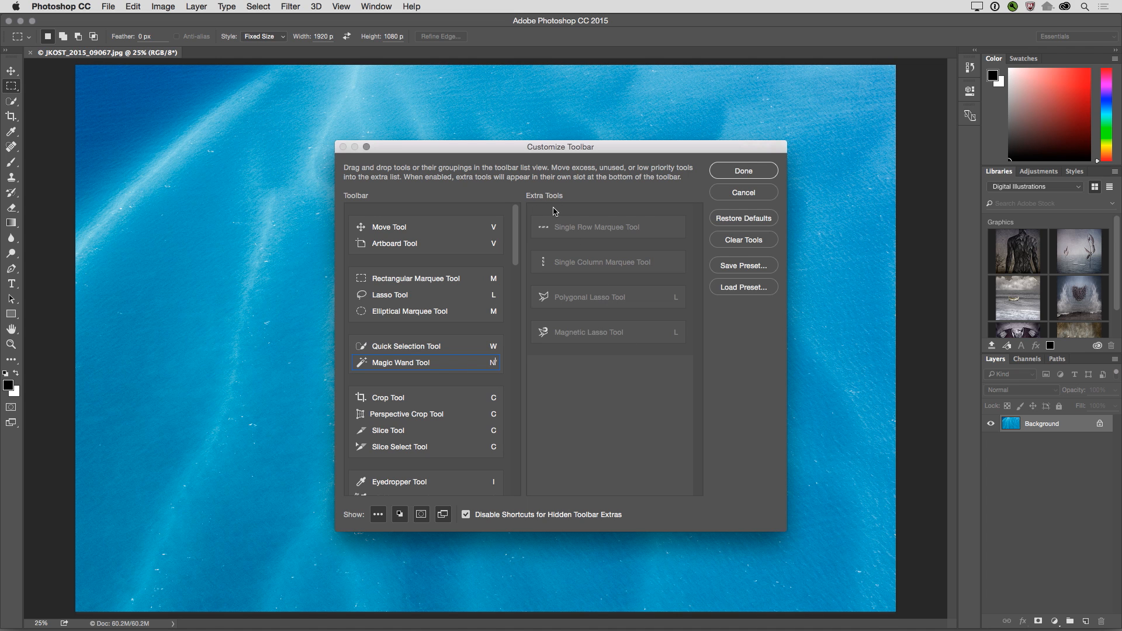
mouse_move(505, 528)
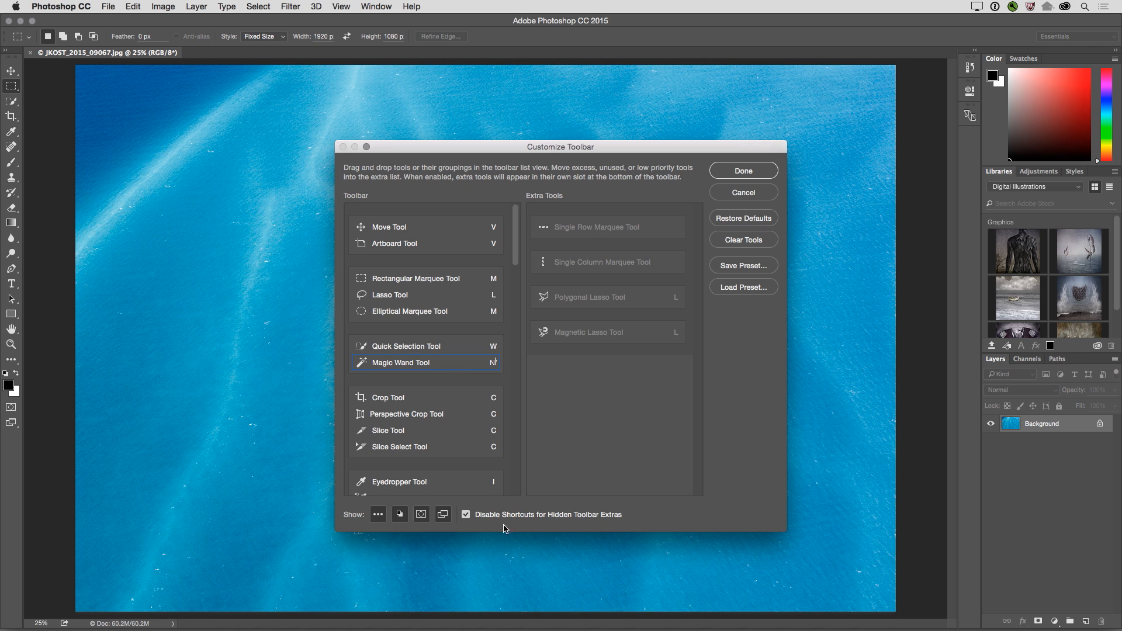
mouse_move(618, 526)
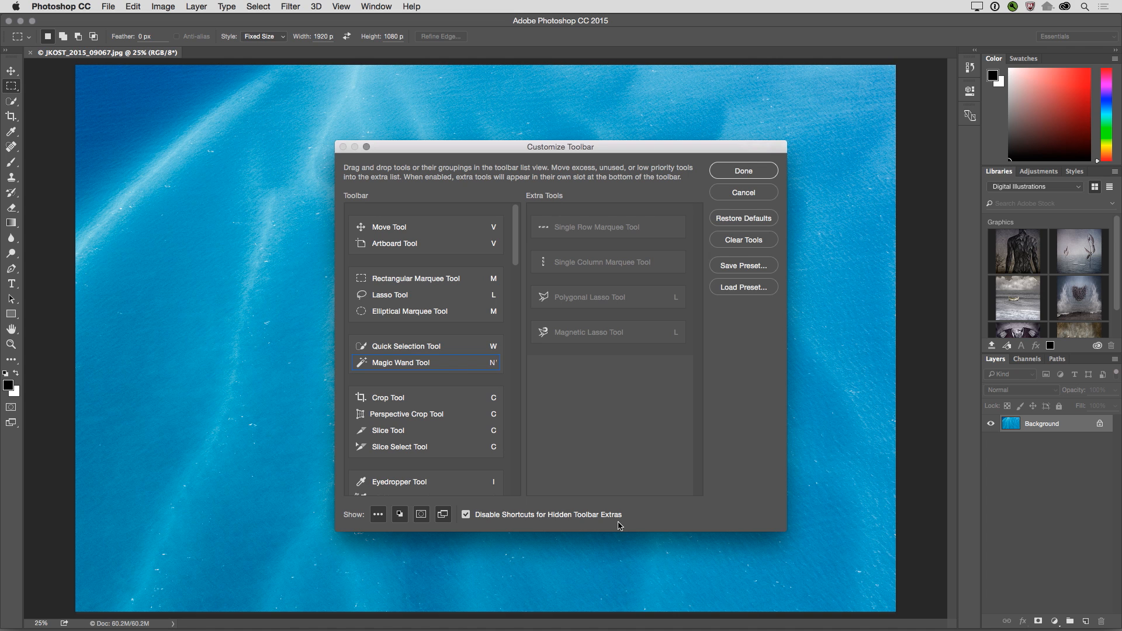
mouse_move(747, 279)
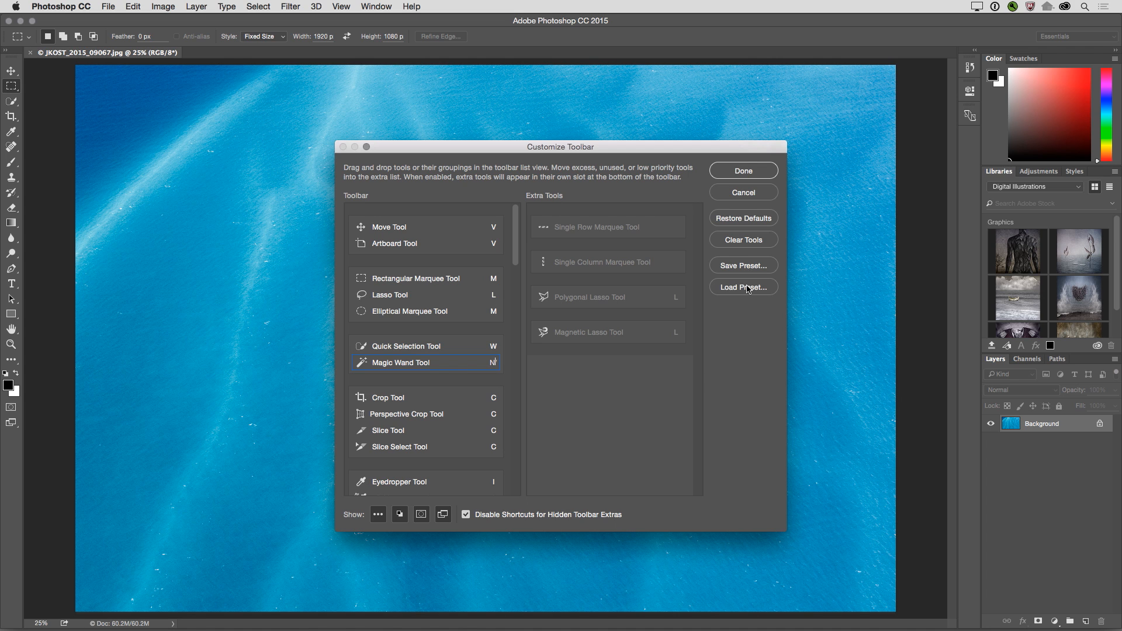
Accept the toolbar customization with Done, returning to the ocean photo
left_click(742, 171)
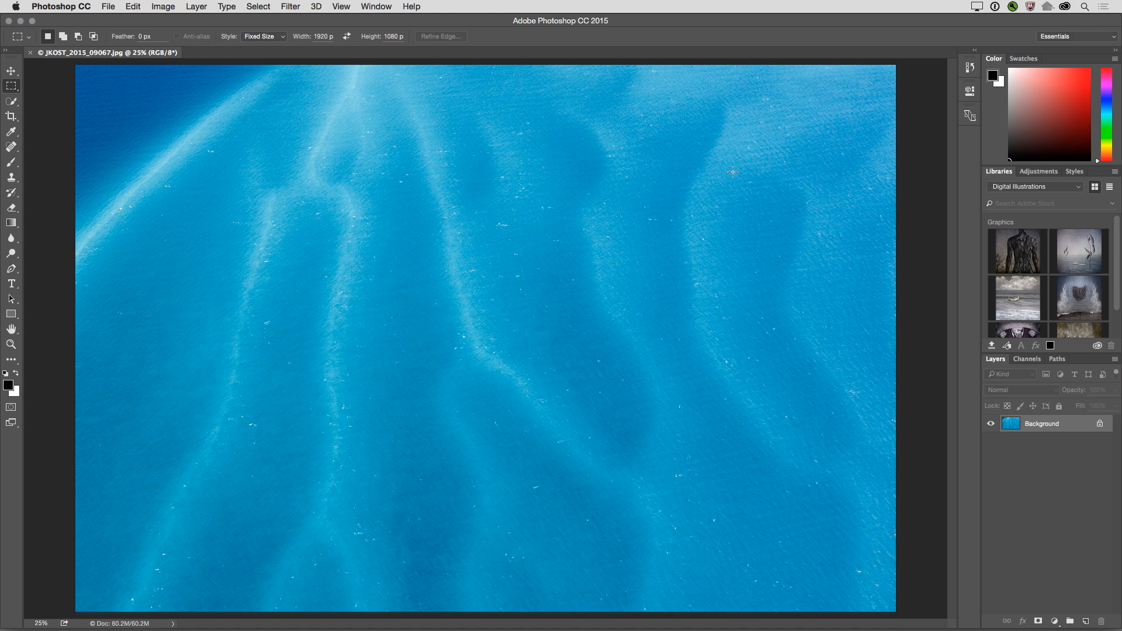
mouse_move(1054, 50)
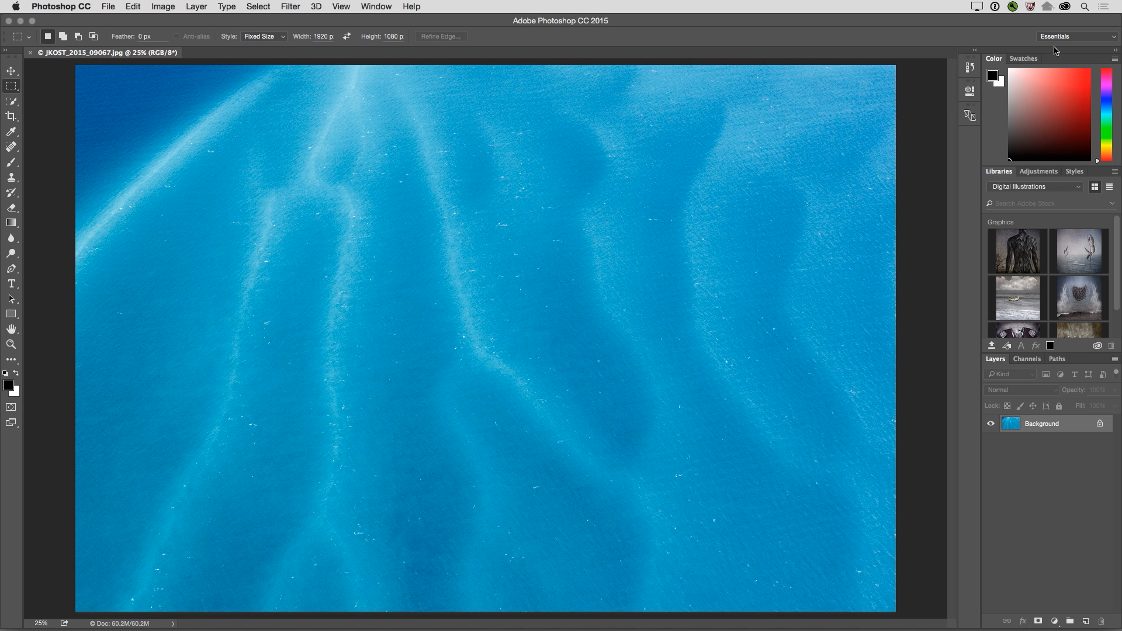
Choose New Workspace… from the workspace switcher to start saving the setup
left_click(1076, 36)
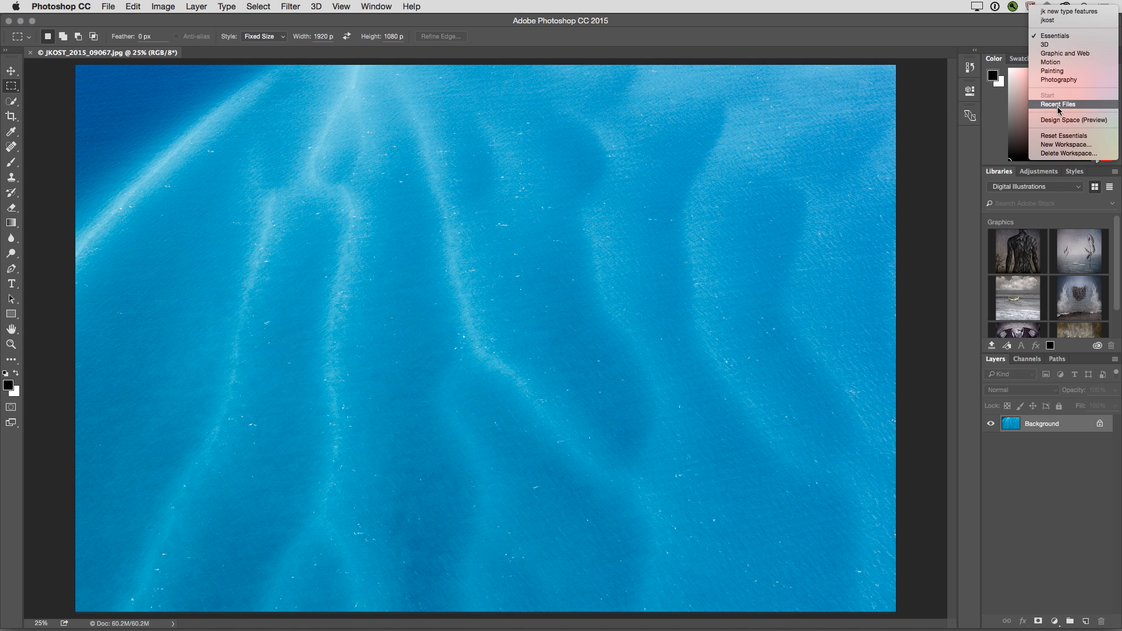
left_click(1066, 145)
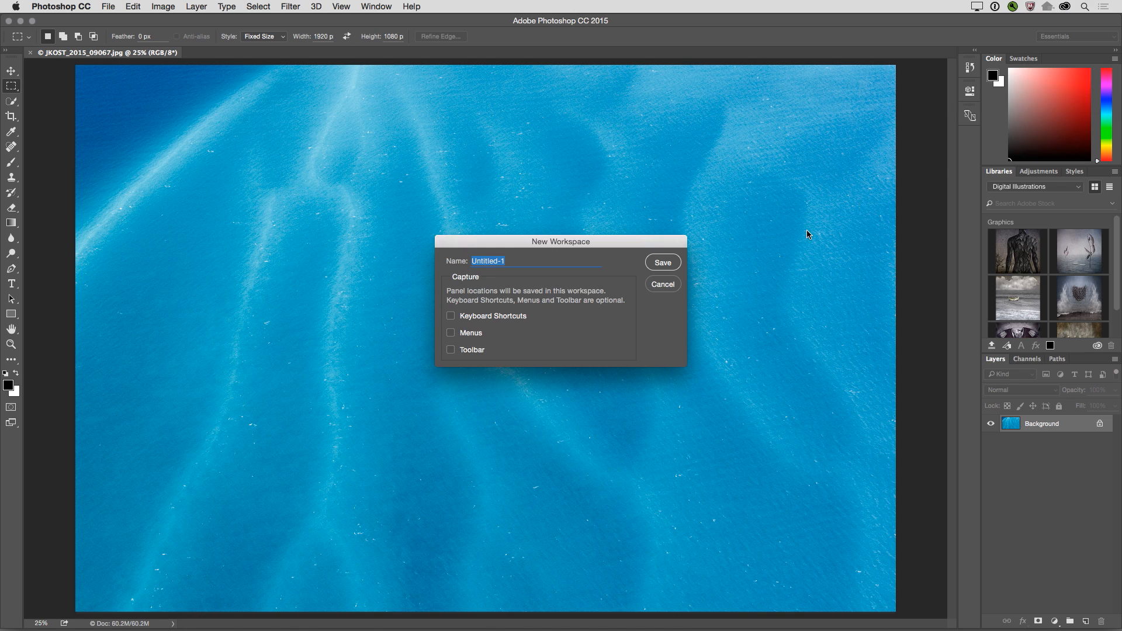
mouse_move(506, 331)
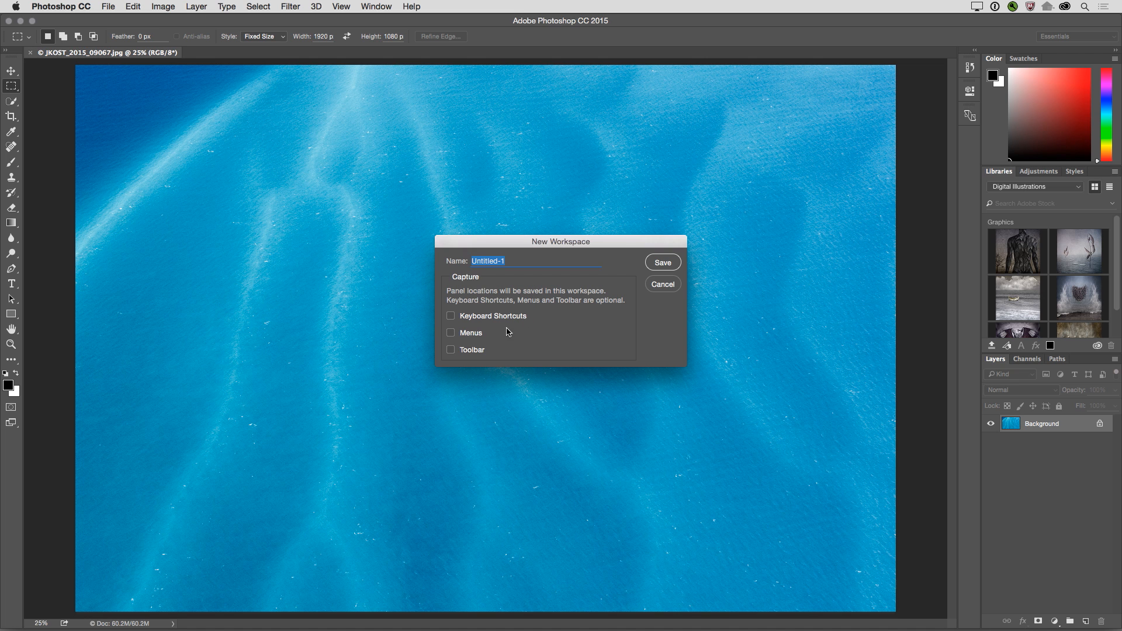
mouse_move(501, 363)
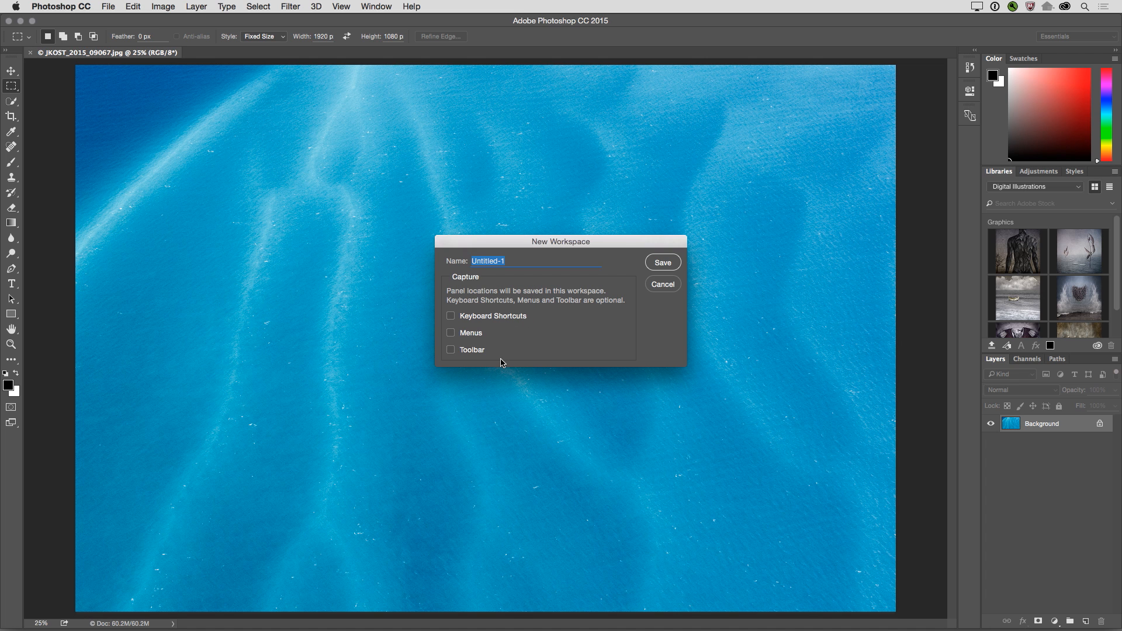